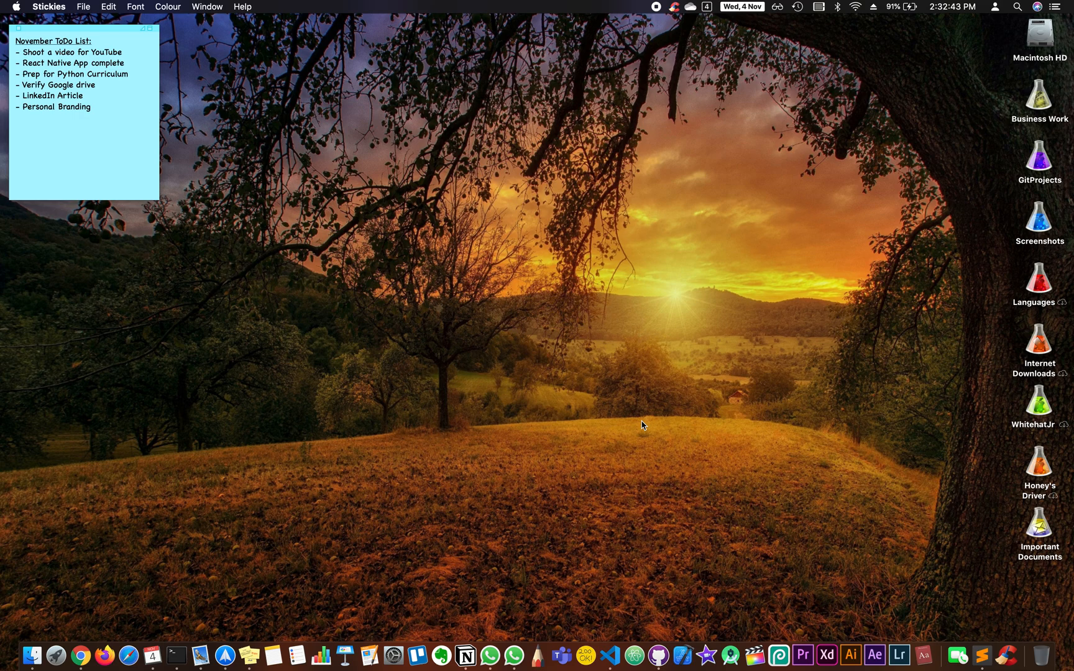
Reach the Firebase console project list from the Google results for 'firebase console'.
click(125, 74)
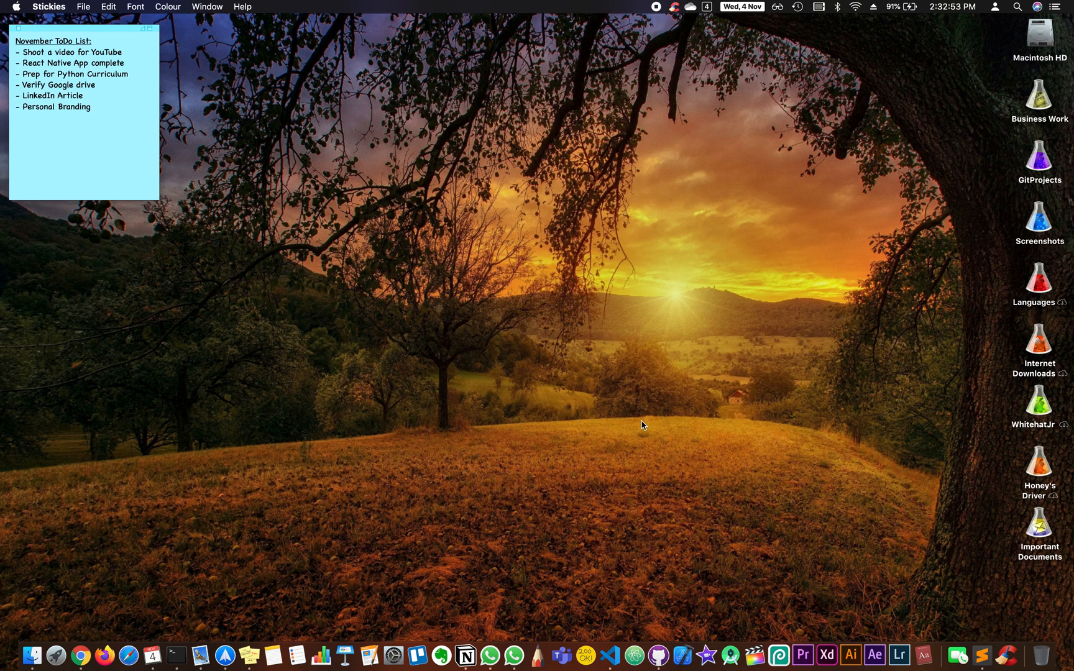
click(128, 75)
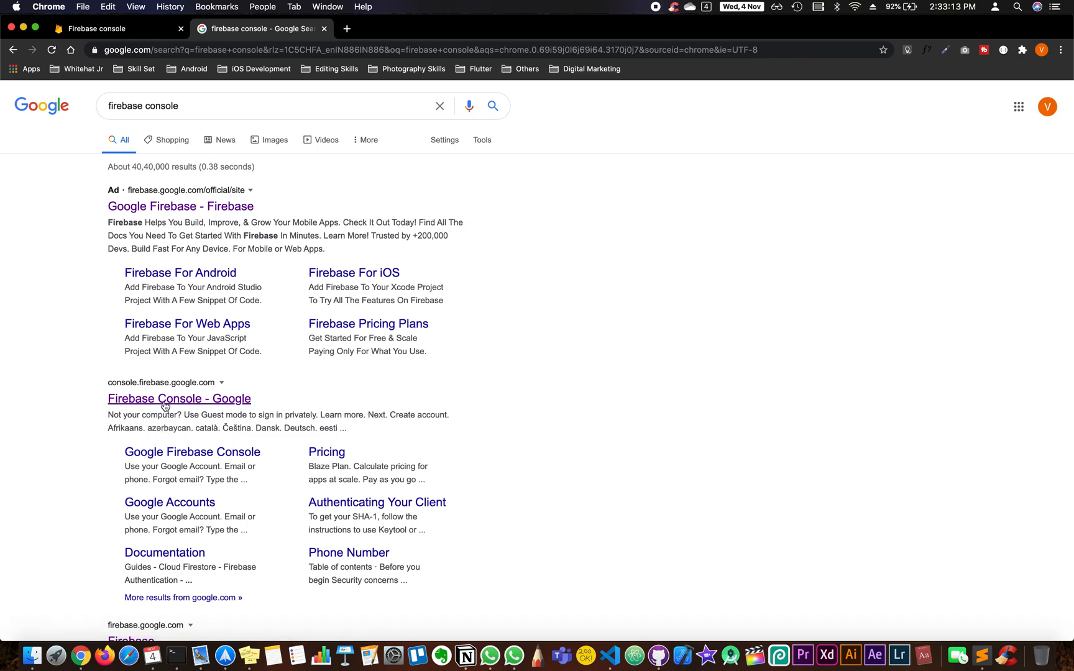
click(178, 399)
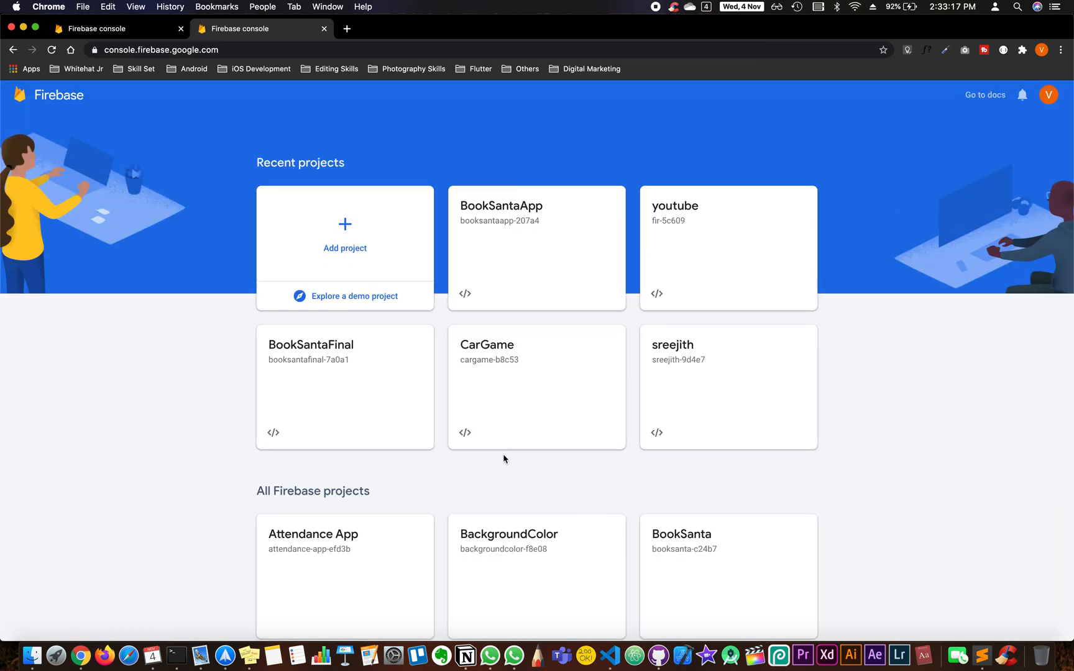
Create a new project named youtubepro with Google Analytics disabled.
click(344, 236)
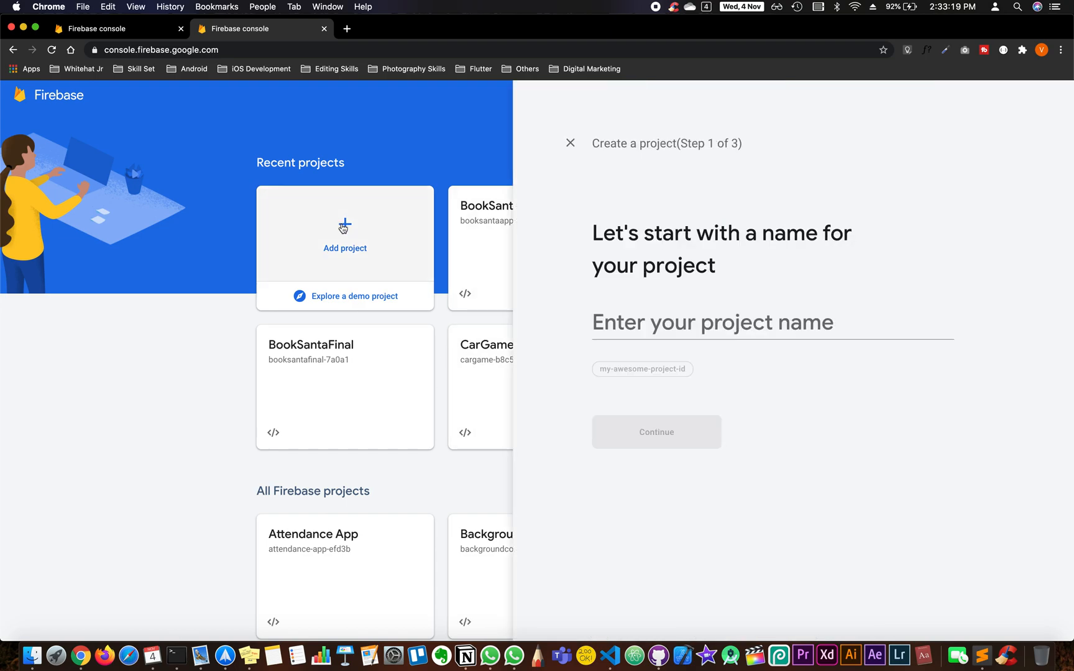
text(youtubepro)
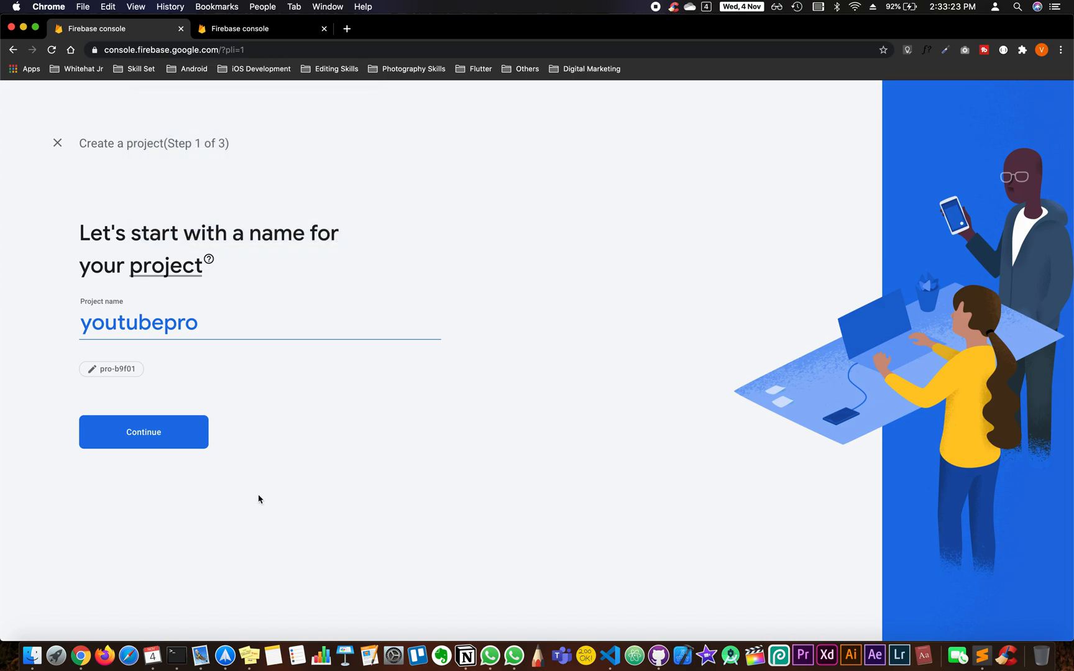
click(143, 431)
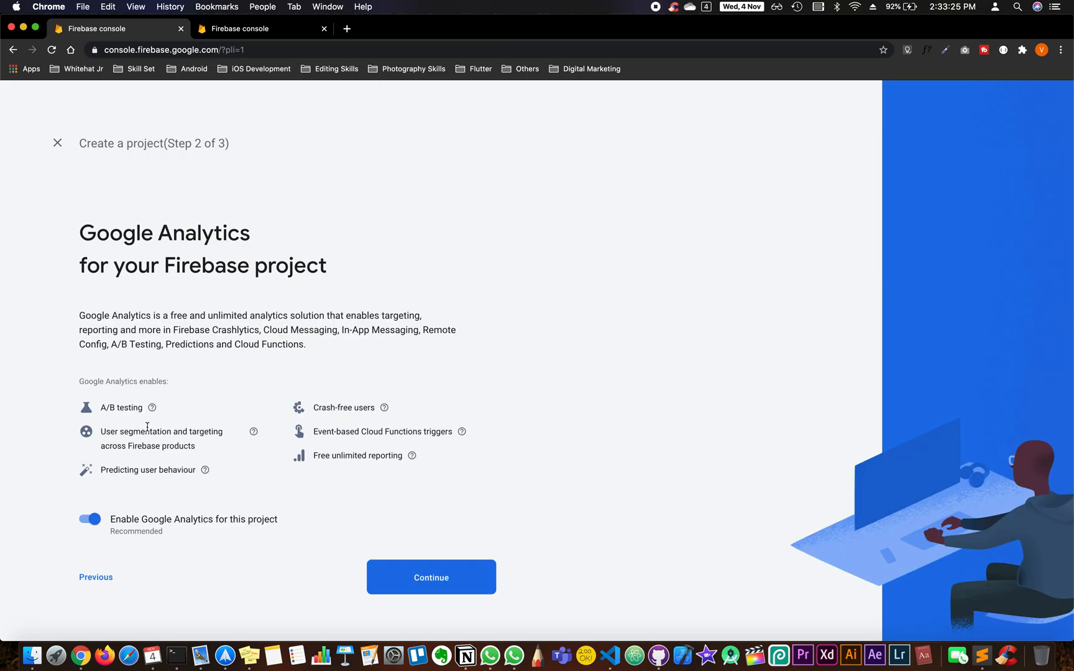
click(90, 519)
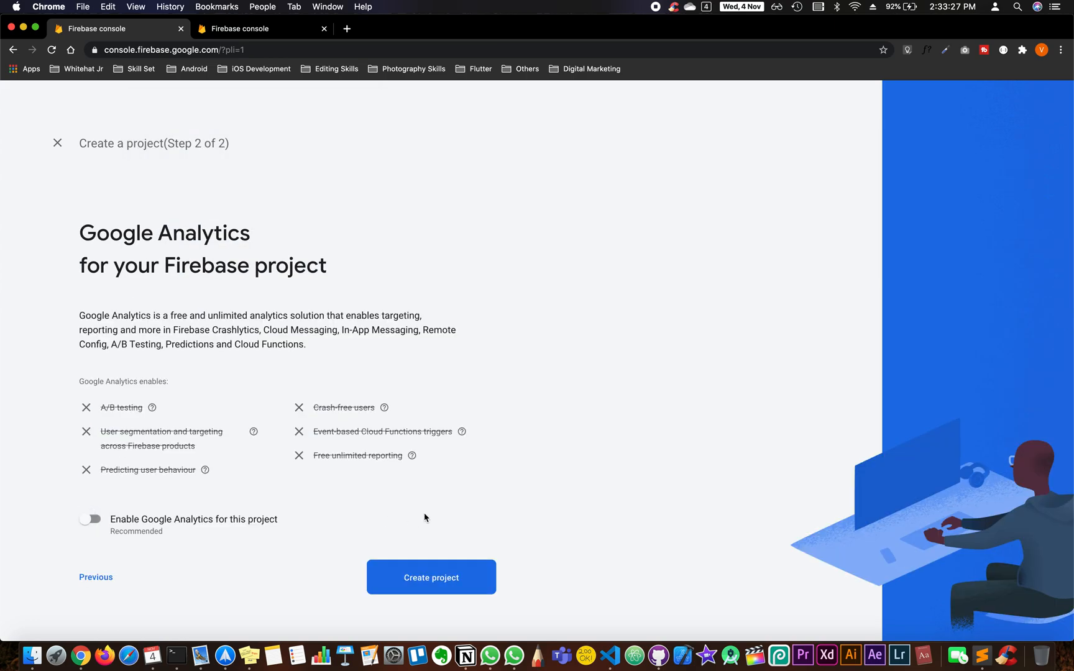
click(432, 578)
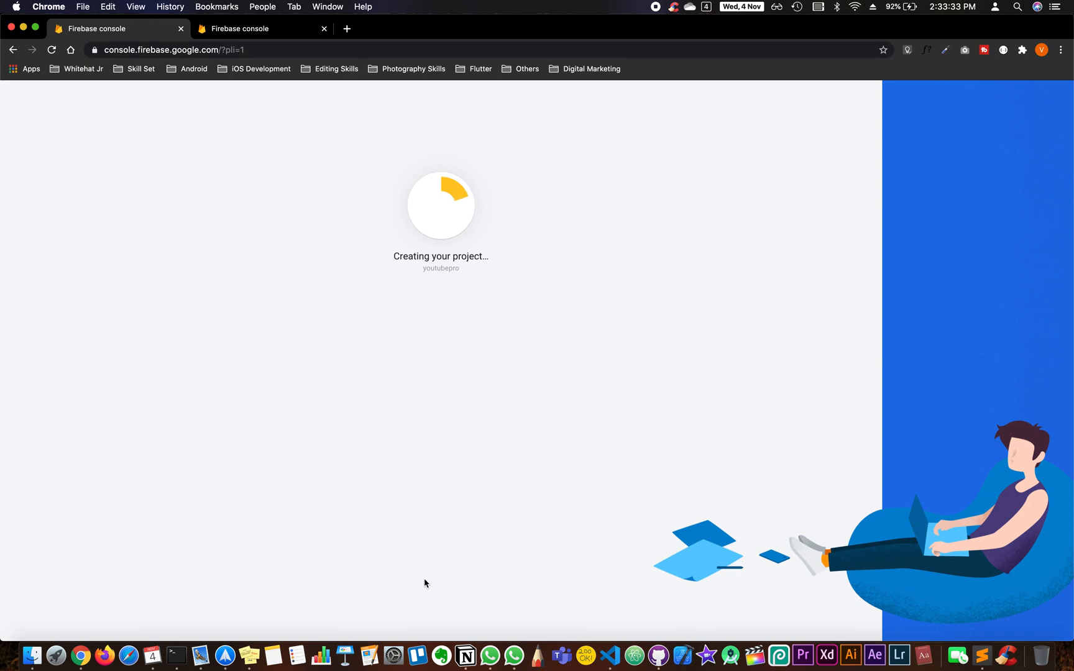
mouse_move(305, 373)
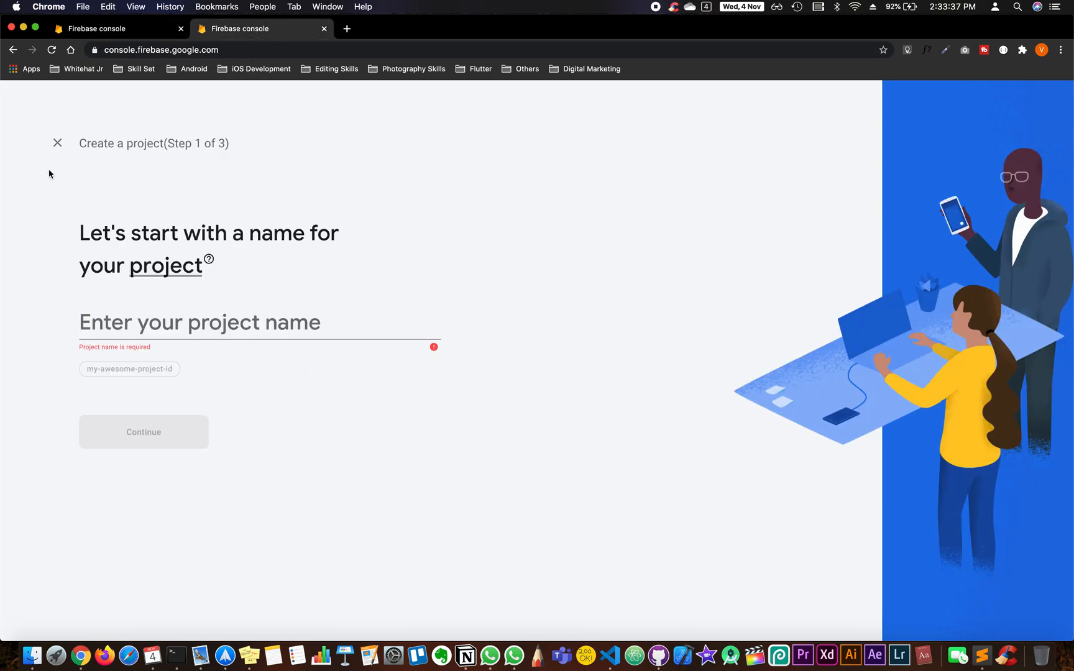
View the youtube project's Cloud Firestore data, then return to the youtubepro project being created.
click(57, 143)
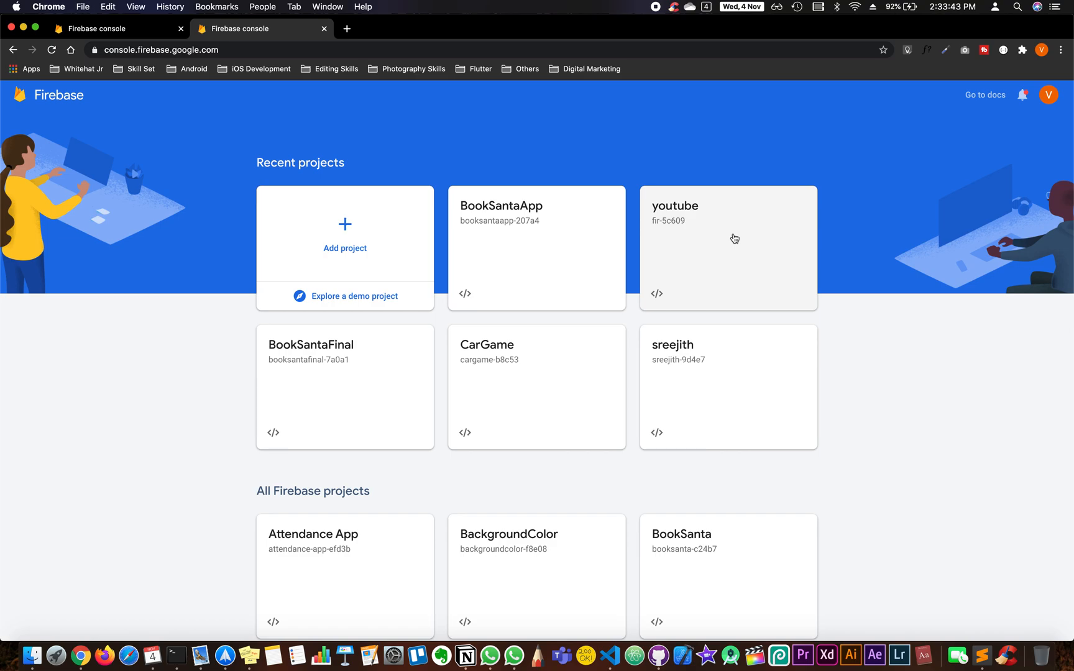
click(727, 247)
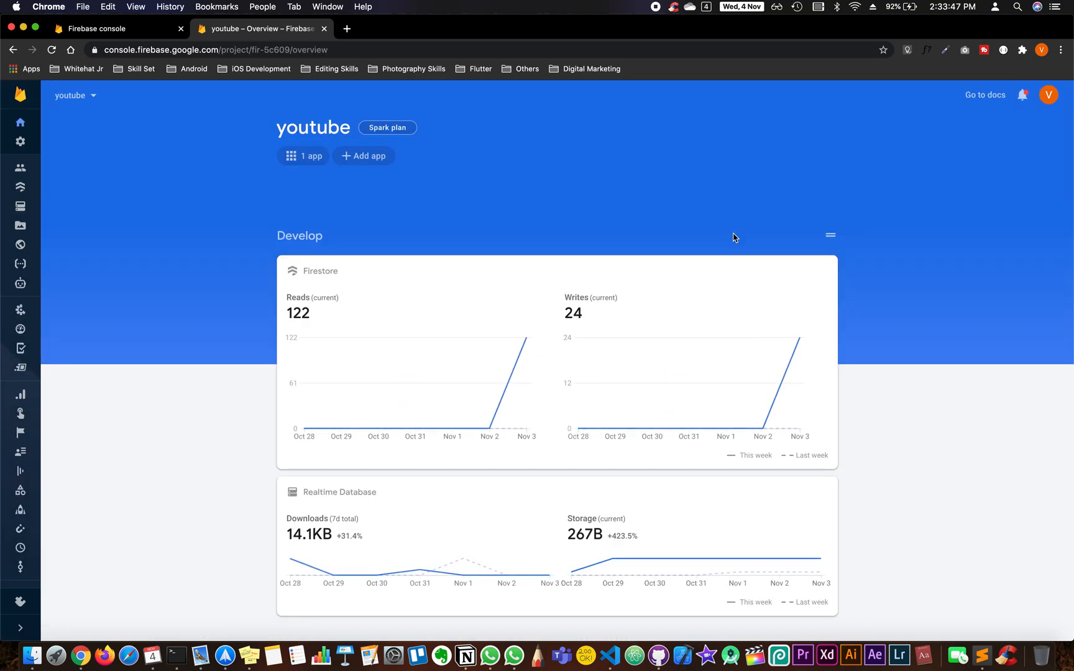
mouse_move(21, 186)
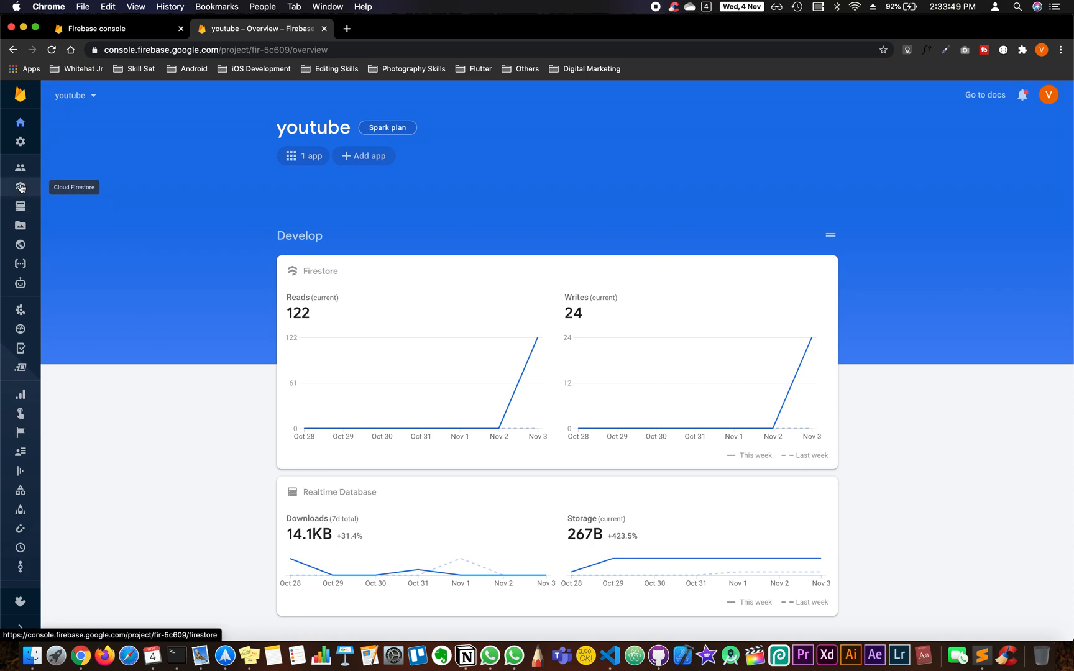
click(20, 186)
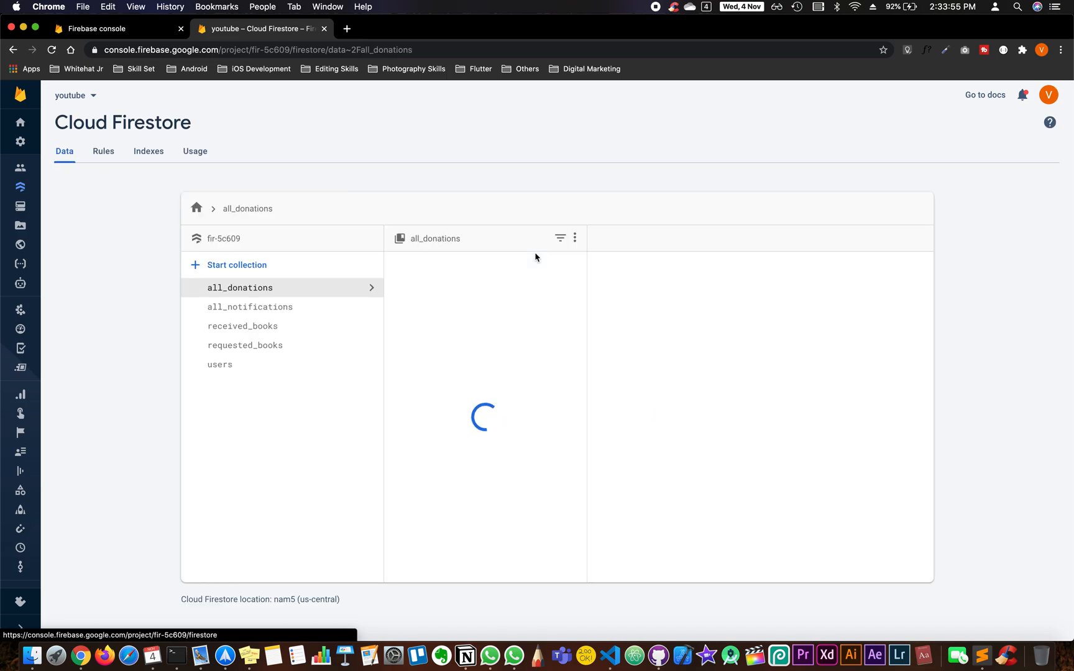
click(460, 287)
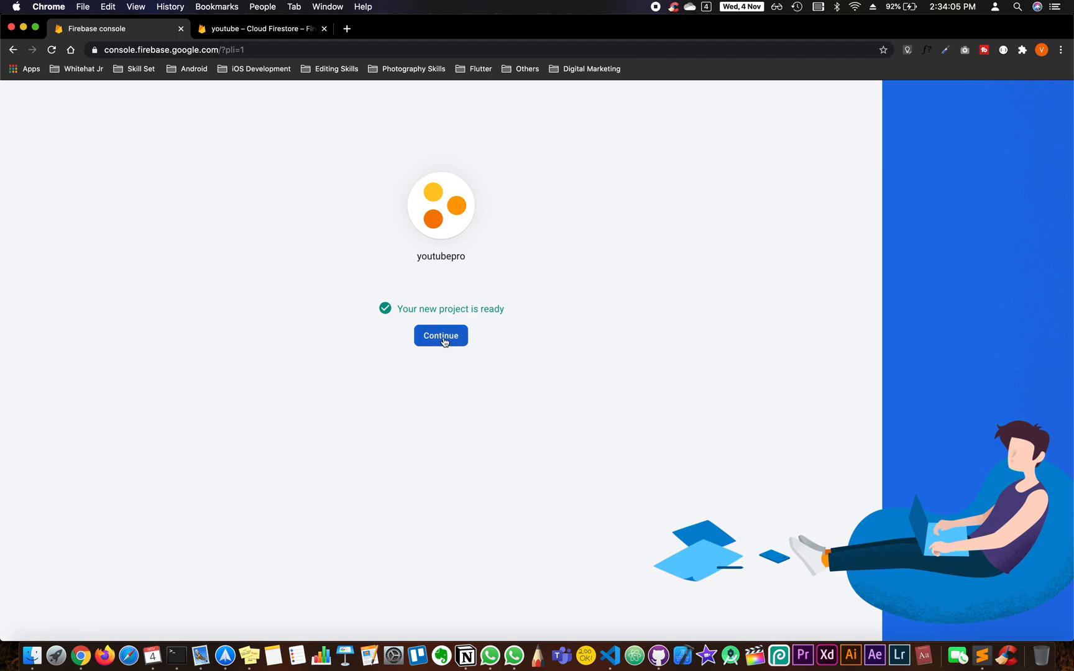
Register a web app nicknamed 'youtube pro' in youtubepro and continue to the console.
click(440, 335)
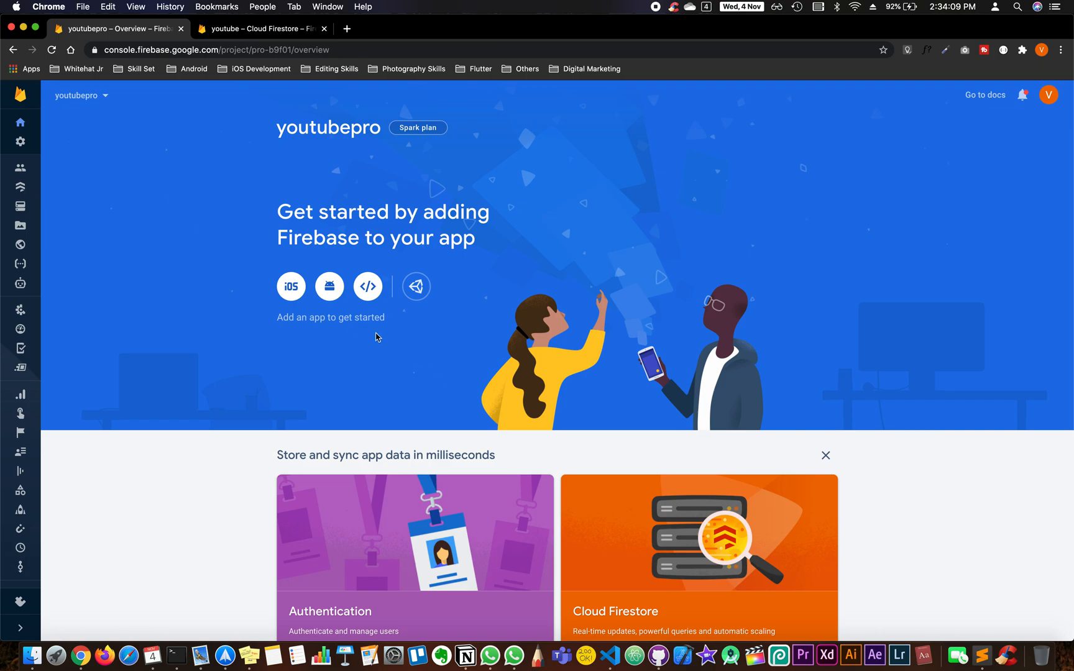
click(367, 286)
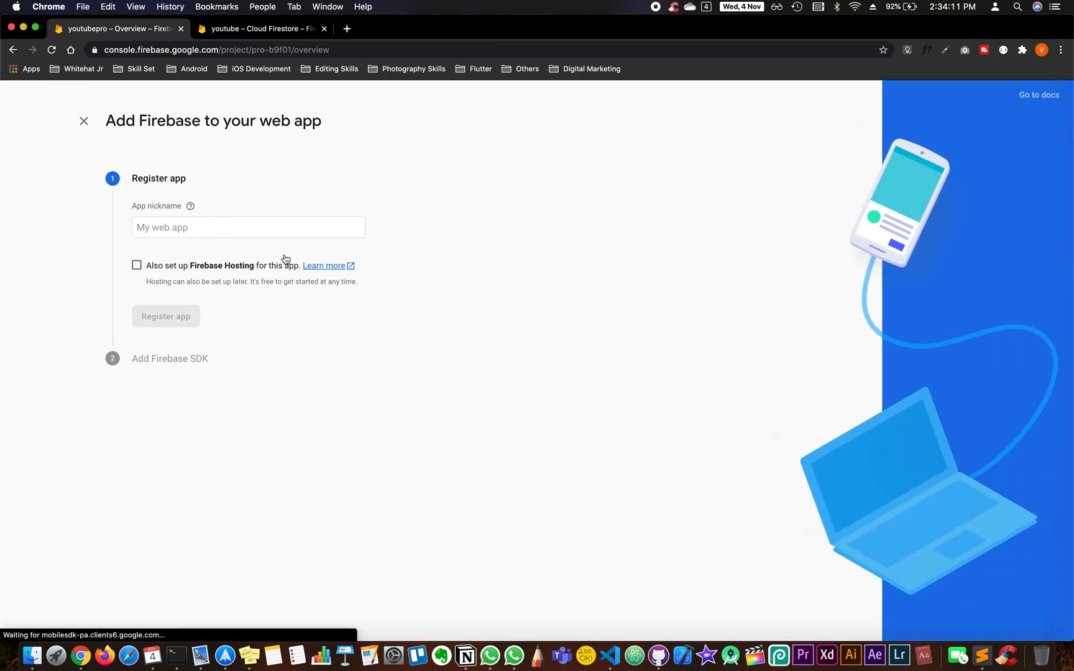
text(youtu)
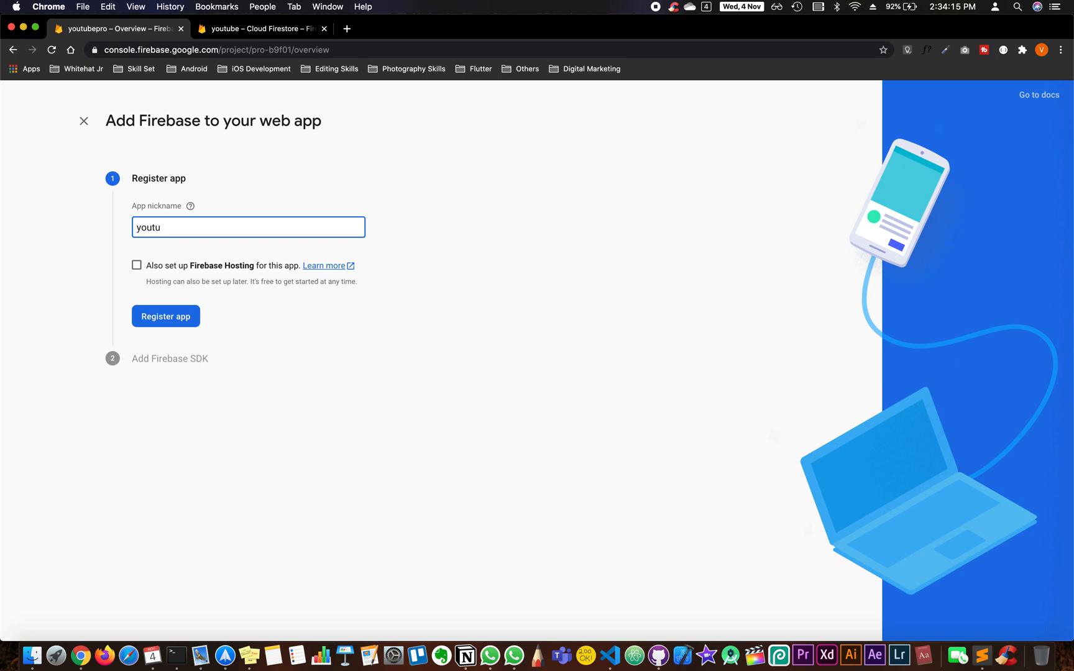
text(be)
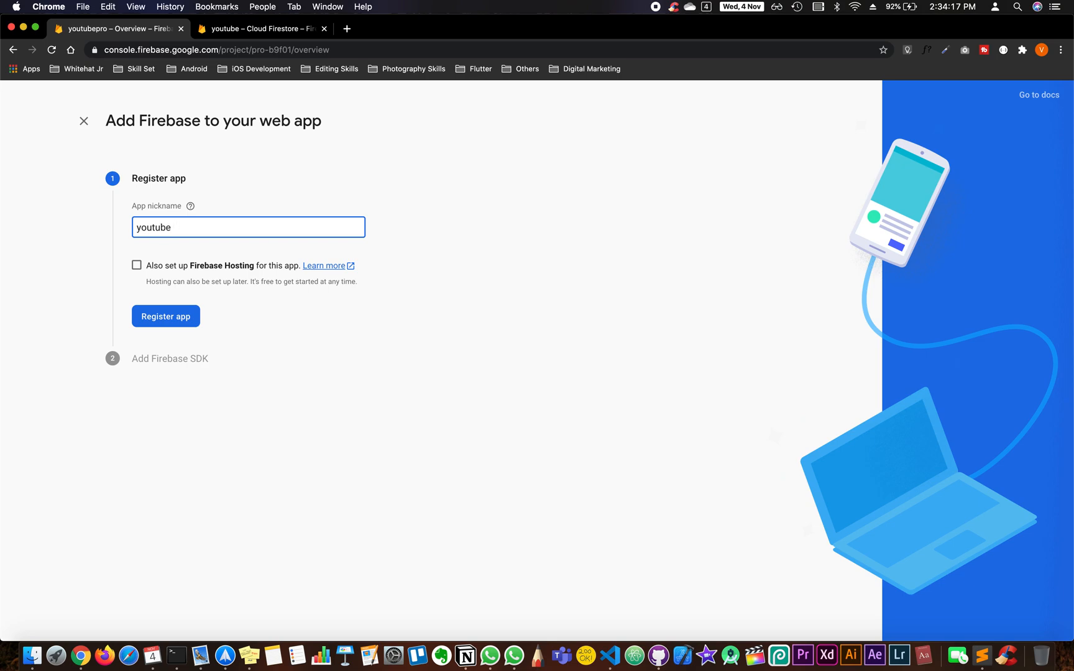
text(pro)
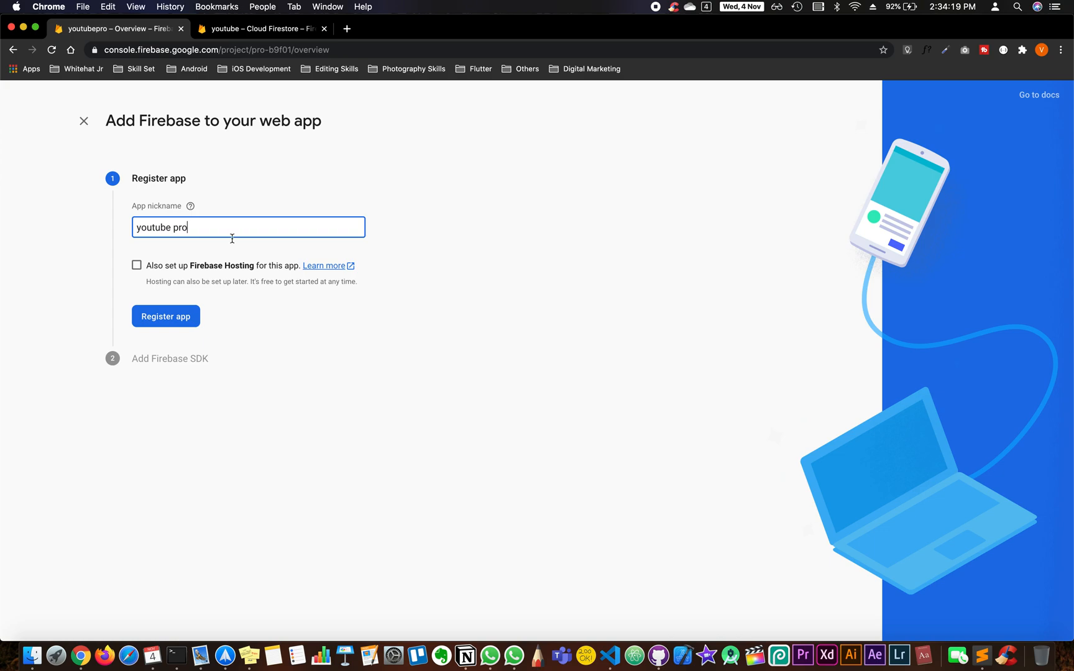
click(166, 316)
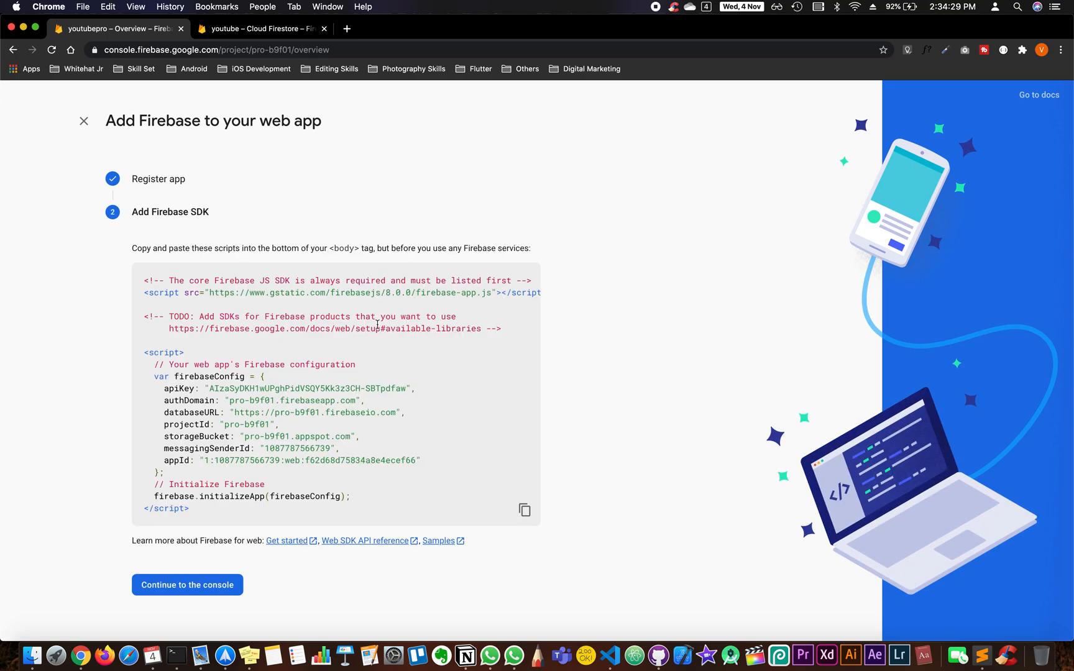
click(186, 586)
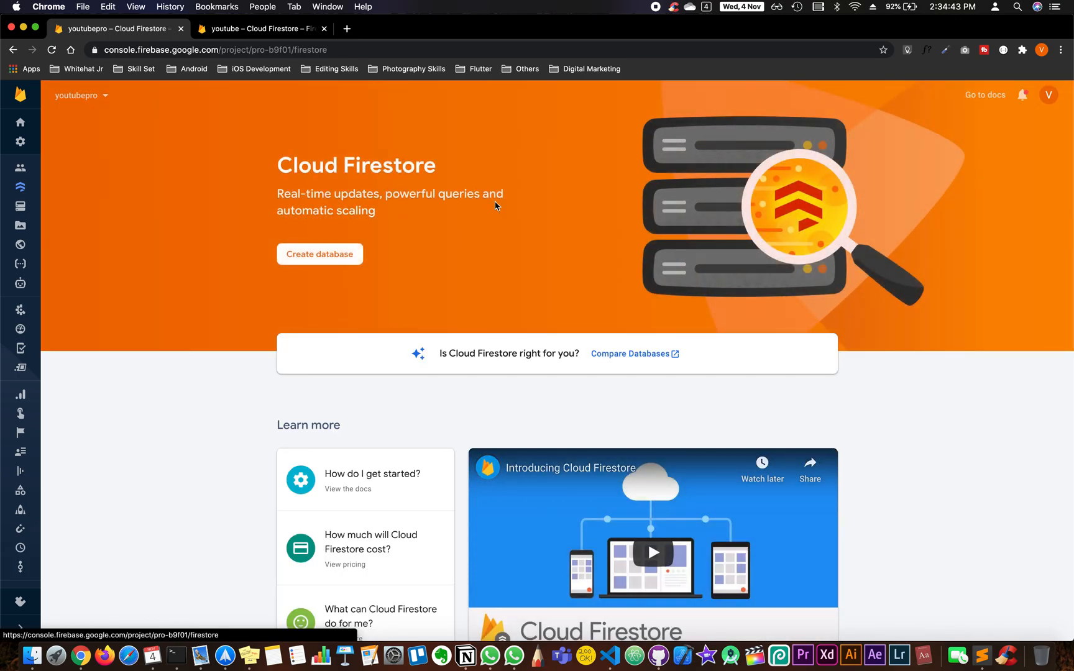
Create the Firestore database in test mode at location asia-south1.
click(320, 254)
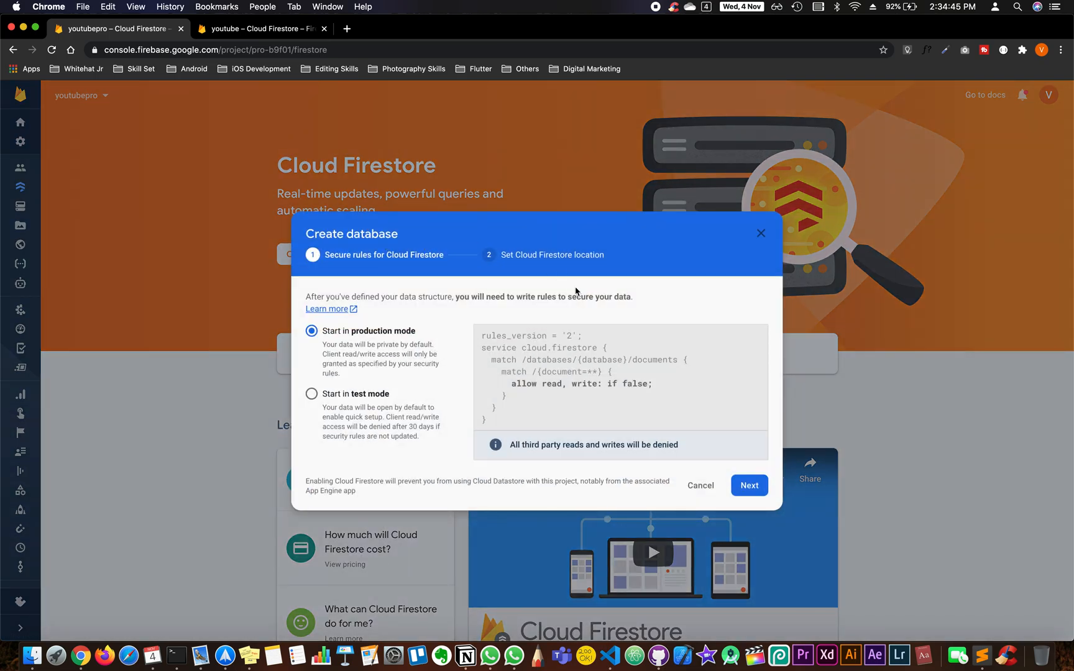
click(312, 393)
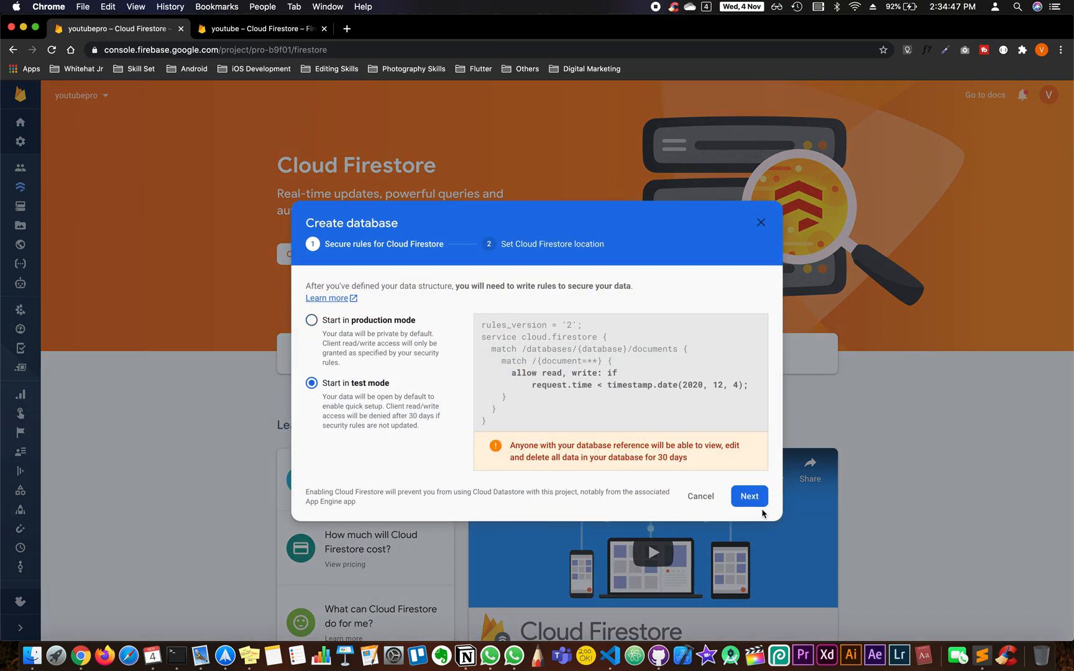
click(748, 496)
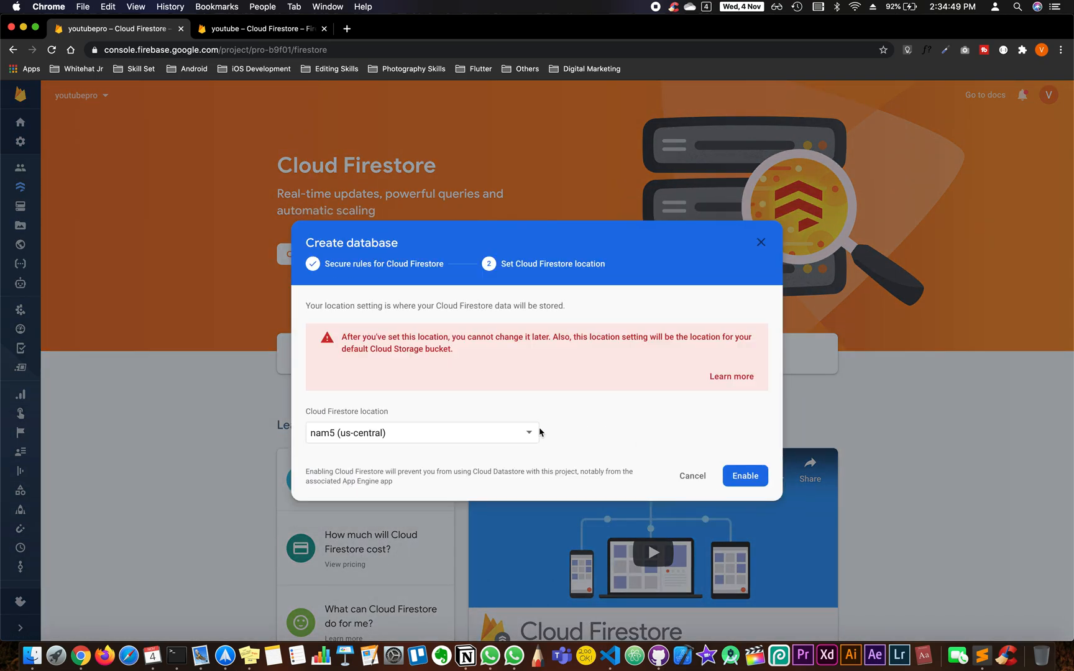
click(421, 433)
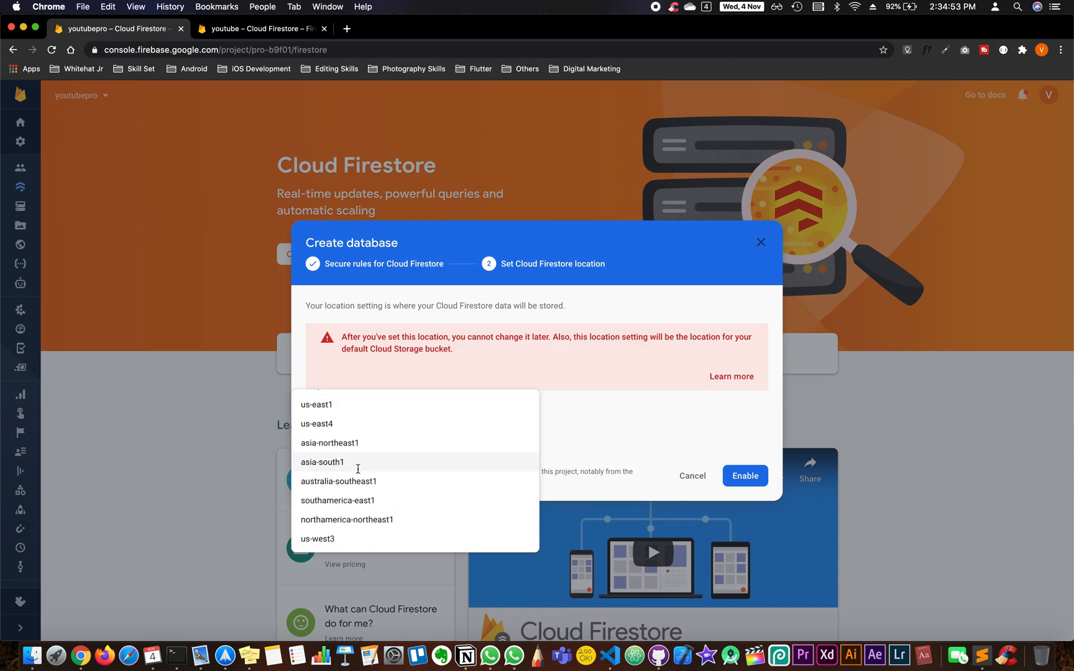
click(321, 461)
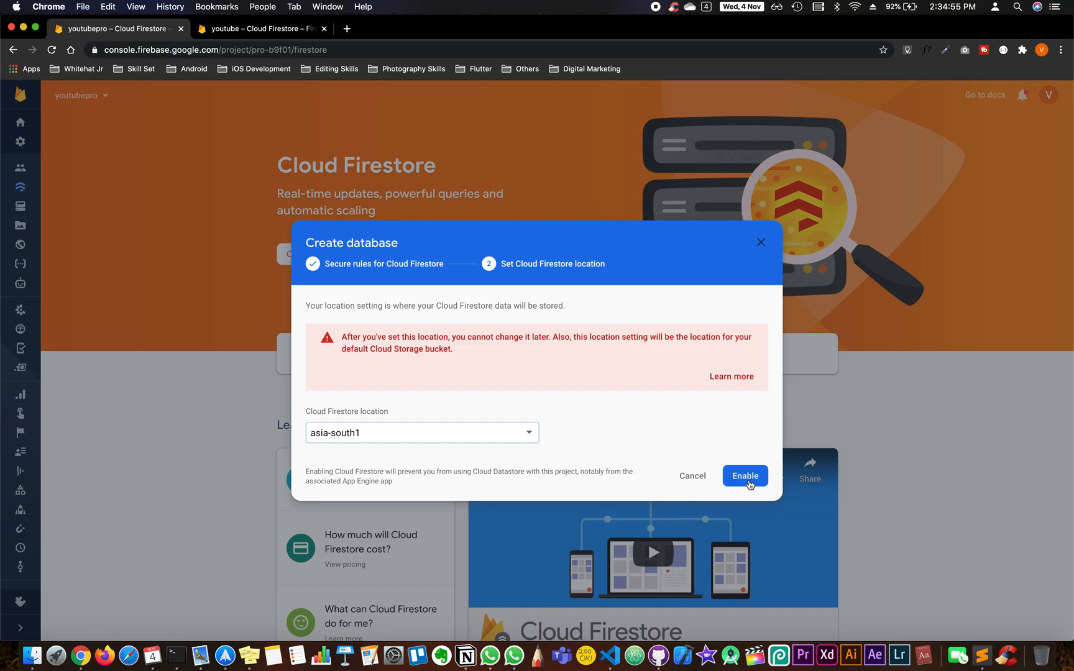
click(744, 475)
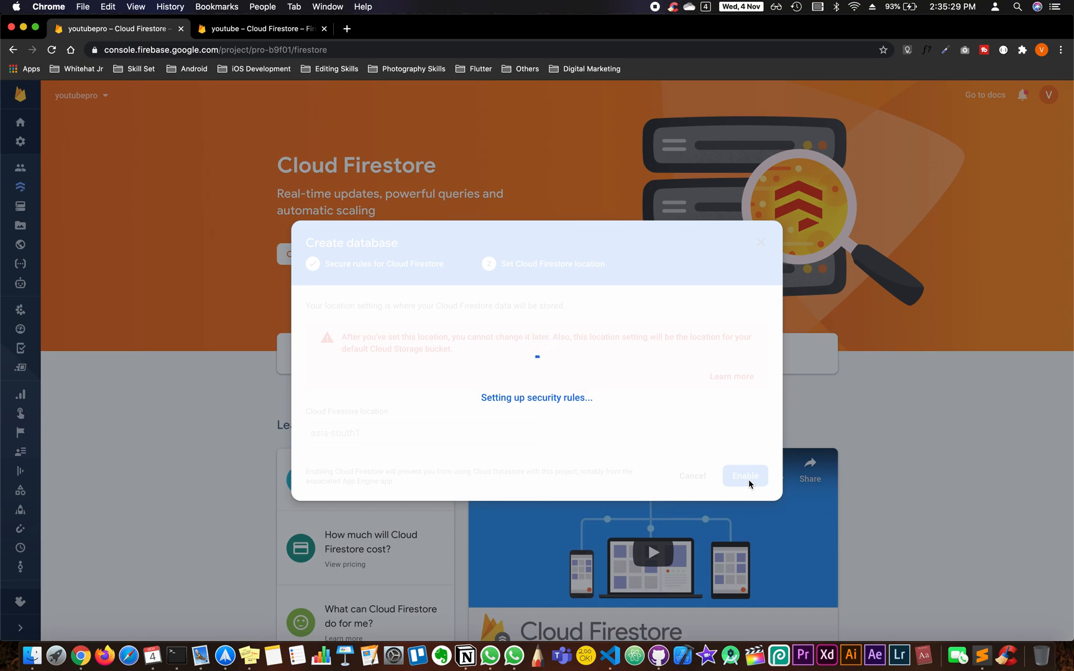
click(745, 475)
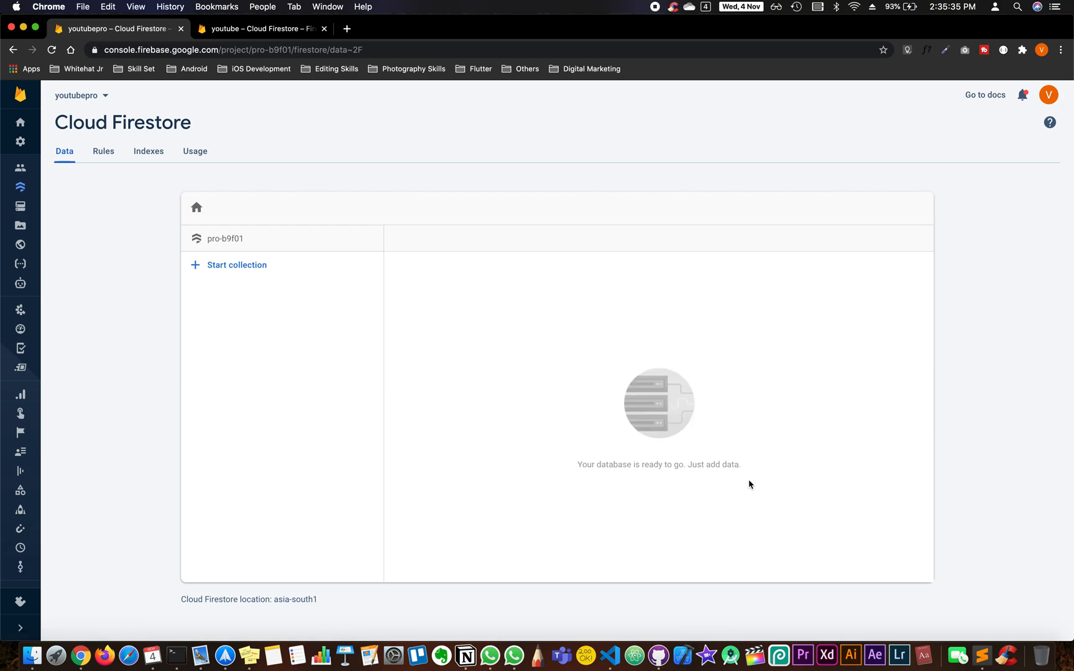
mouse_move(456, 382)
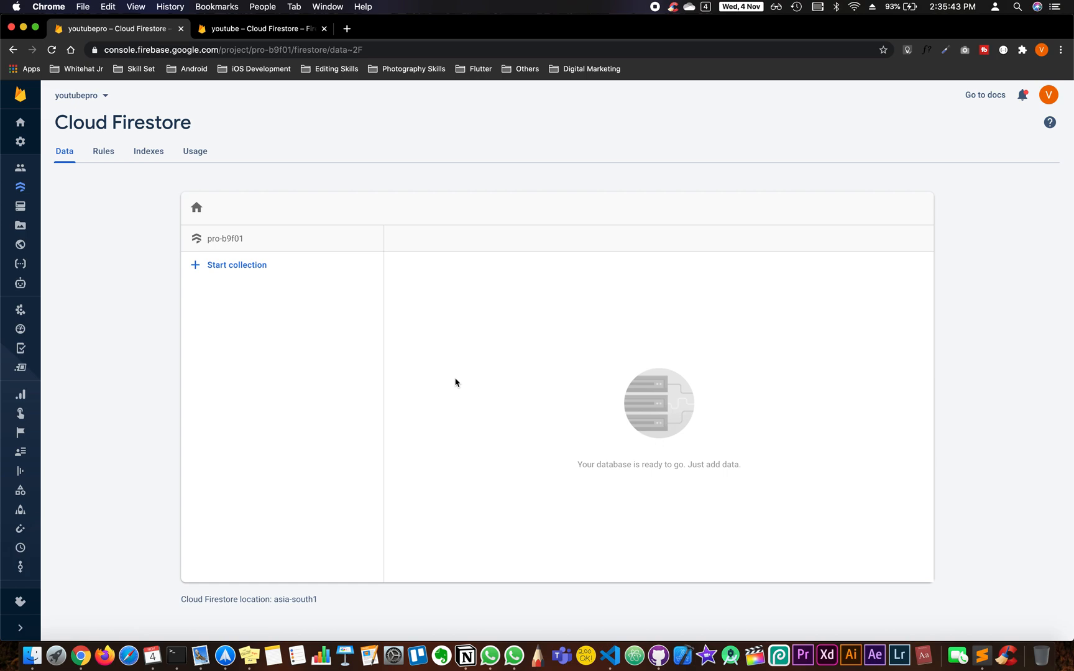
mouse_move(20, 142)
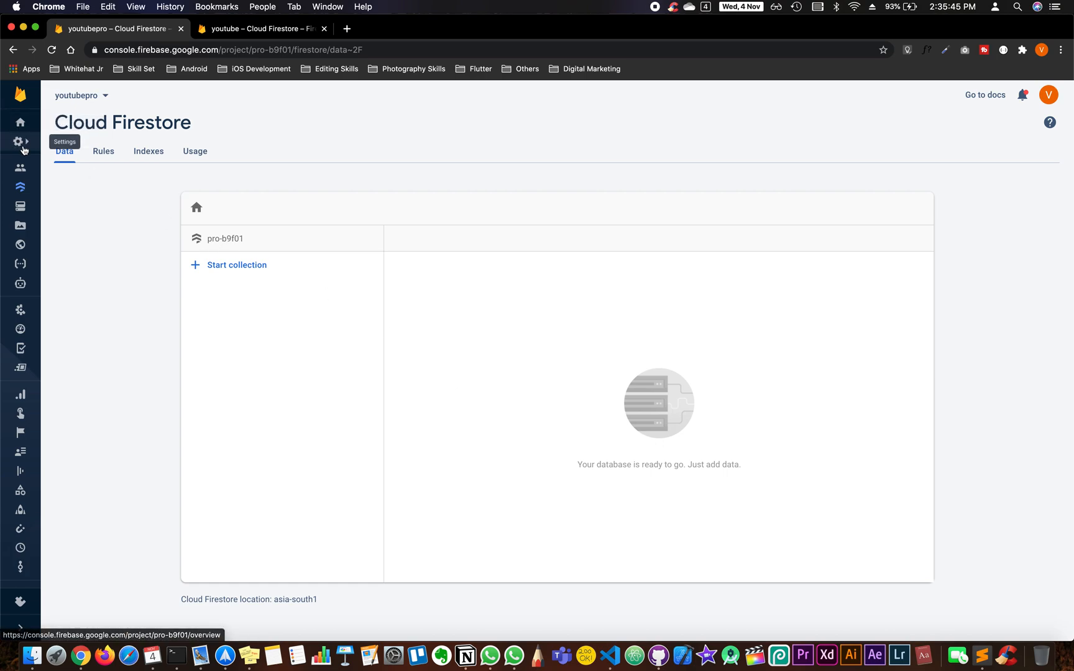
Create the youtubepro Admin SDK service account and download its private key.
click(20, 142)
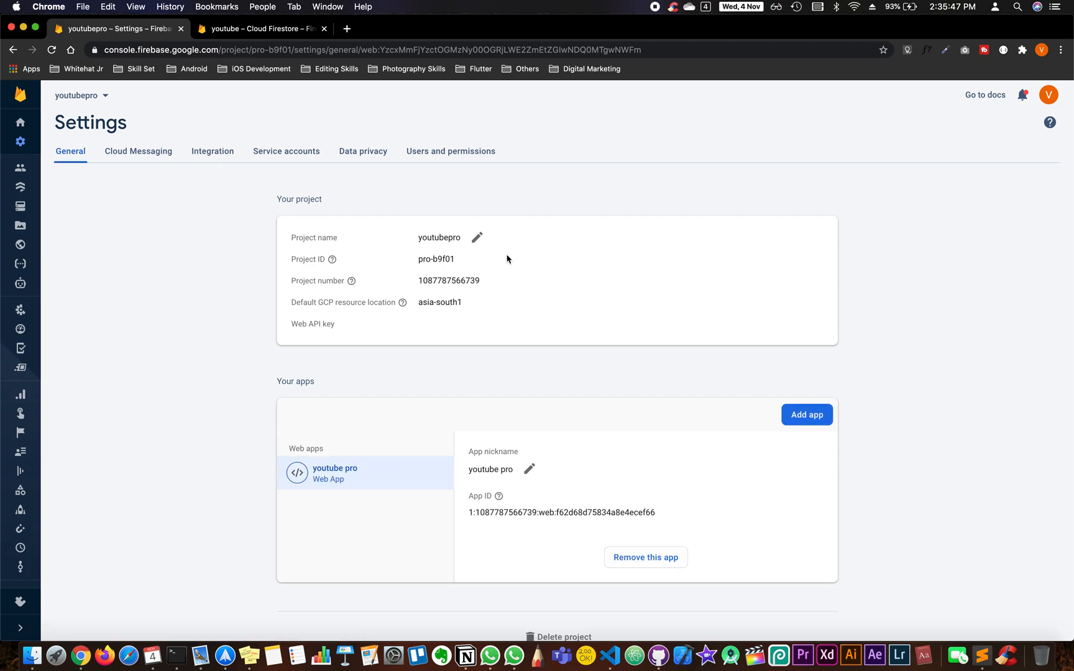
click(285, 151)
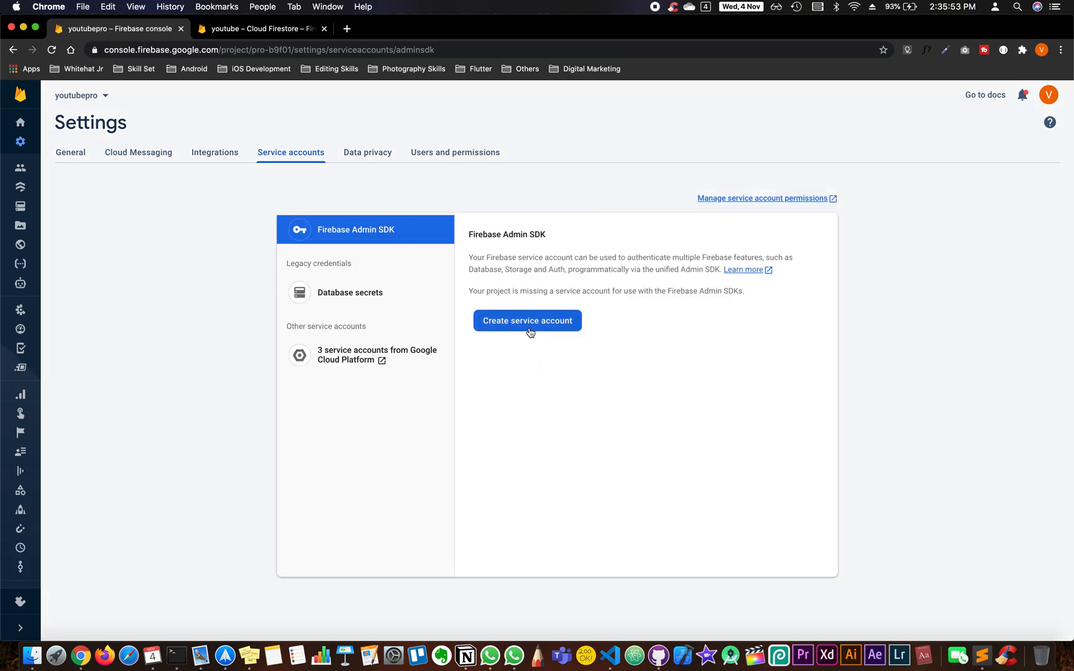
click(527, 321)
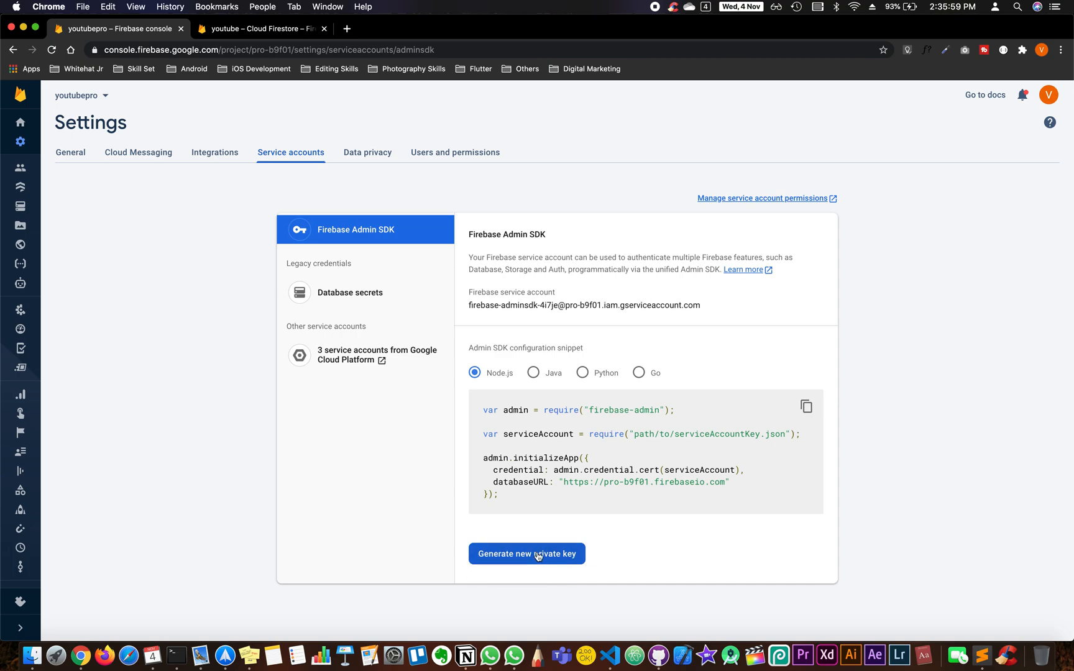
click(526, 553)
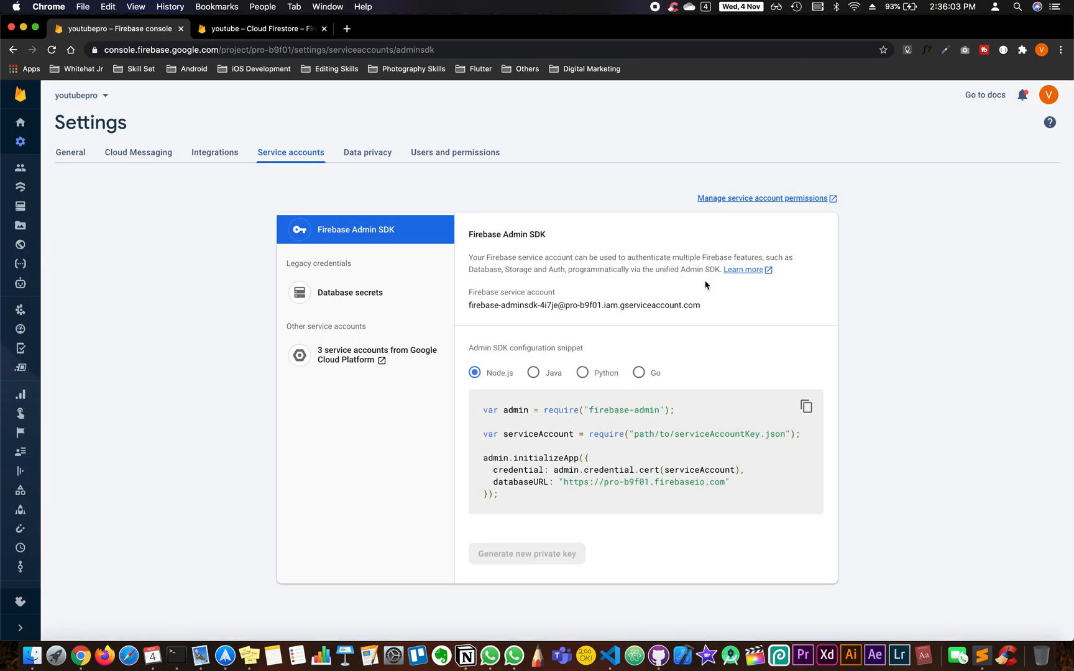
click(526, 553)
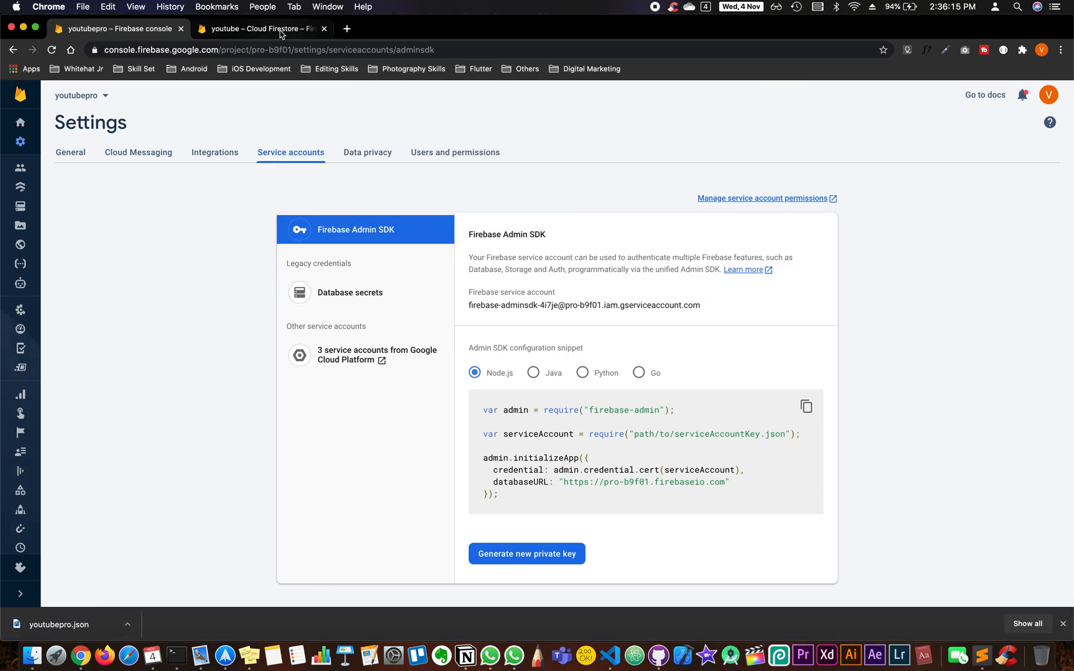
Create the Admin SDK service account in the youtube project's settings.
click(259, 29)
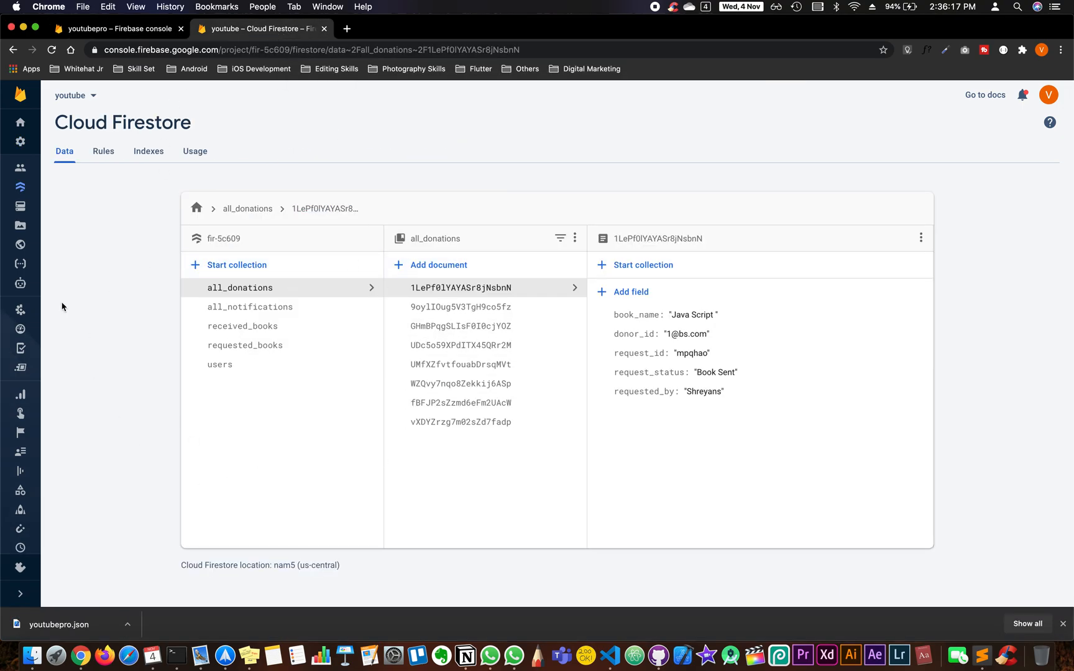
click(20, 142)
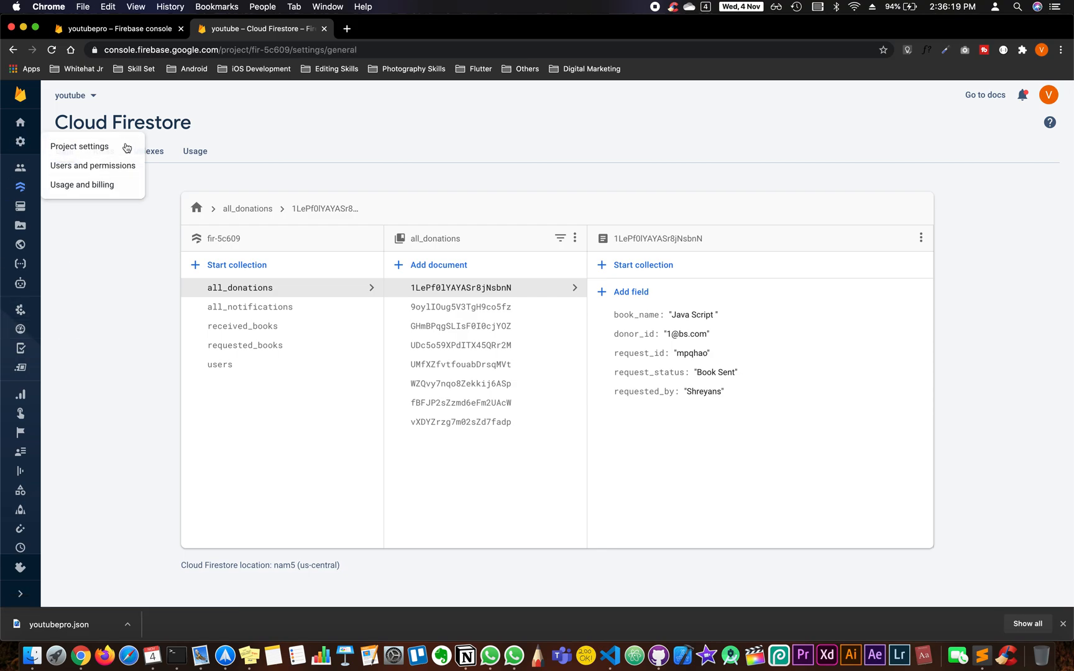
click(78, 146)
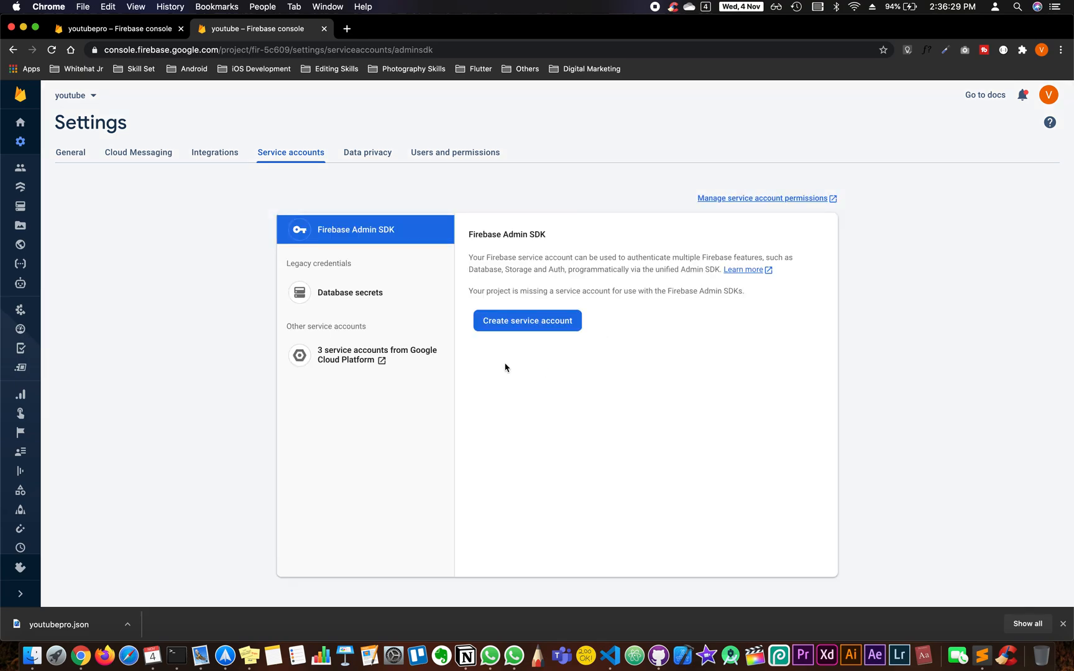
click(527, 321)
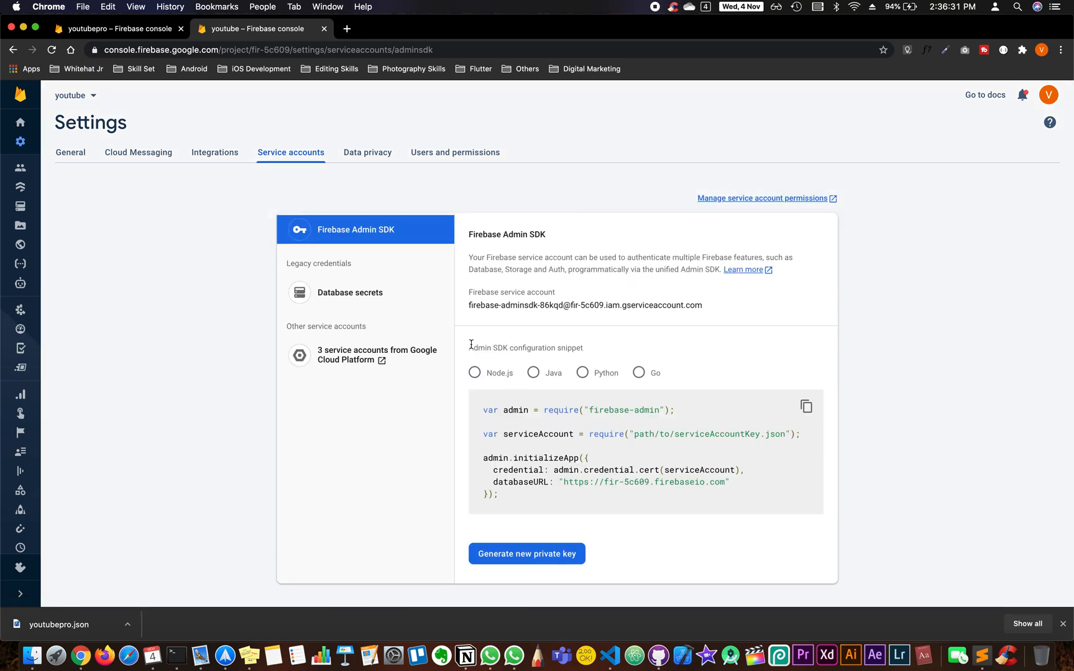
click(474, 373)
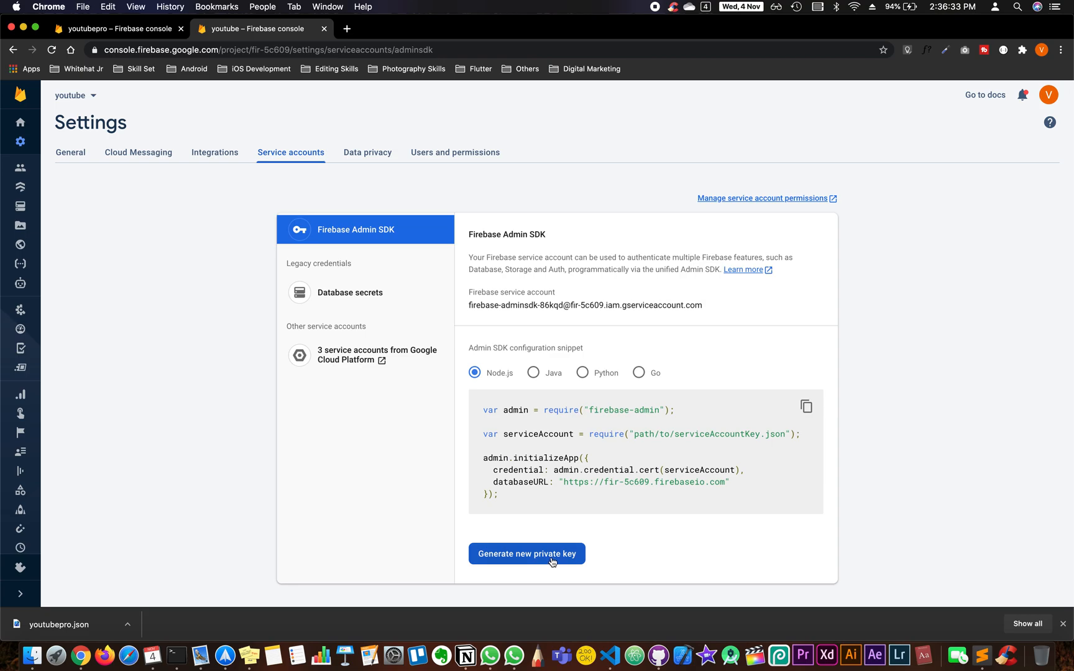
Generate the youtube project's private key and save it to Downloads as youtube.json.
click(525, 553)
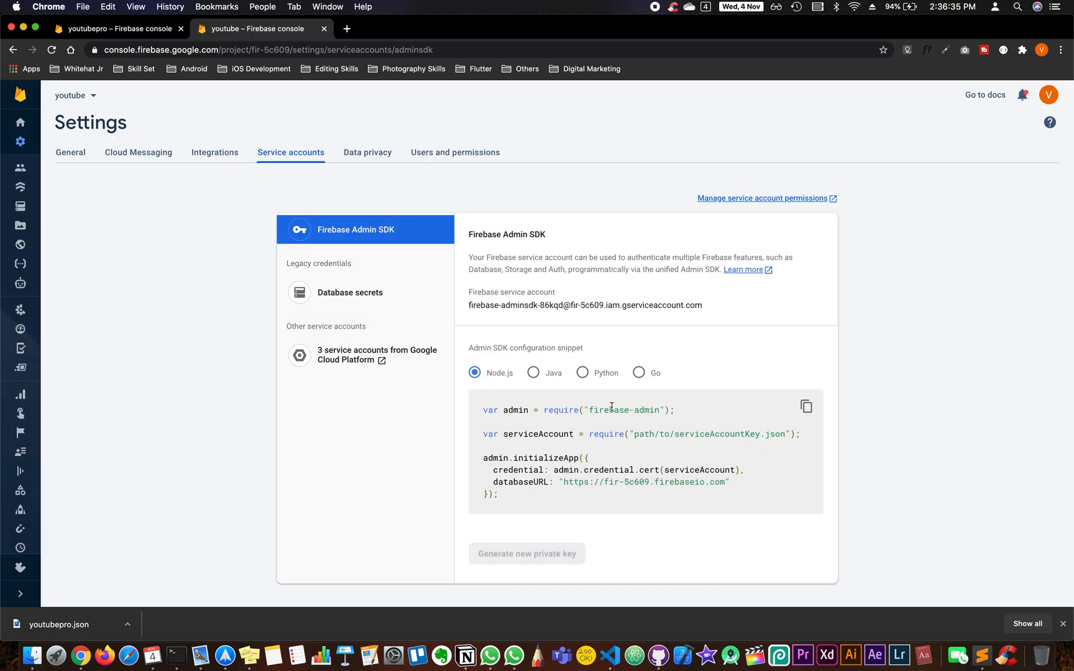
click(526, 553)
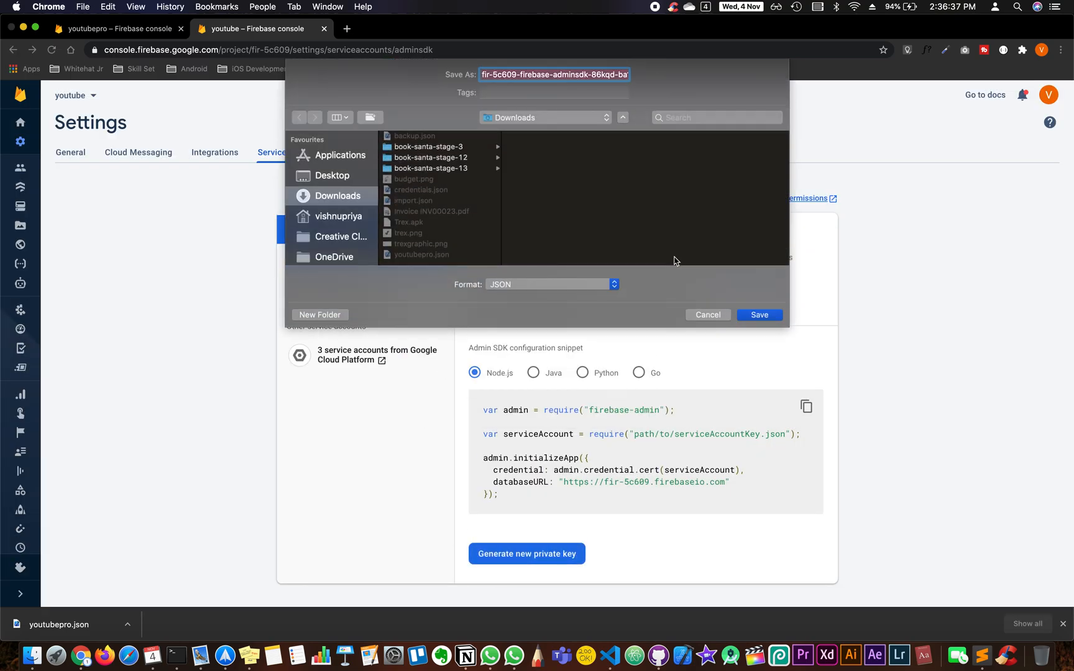
text(youtube.json)
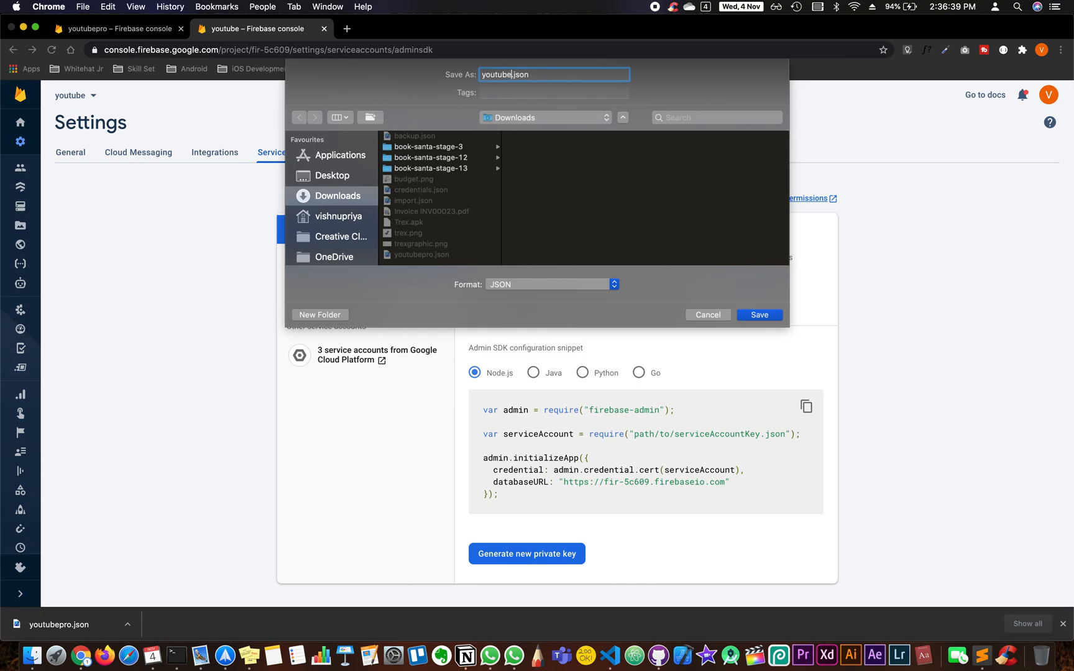
click(759, 314)
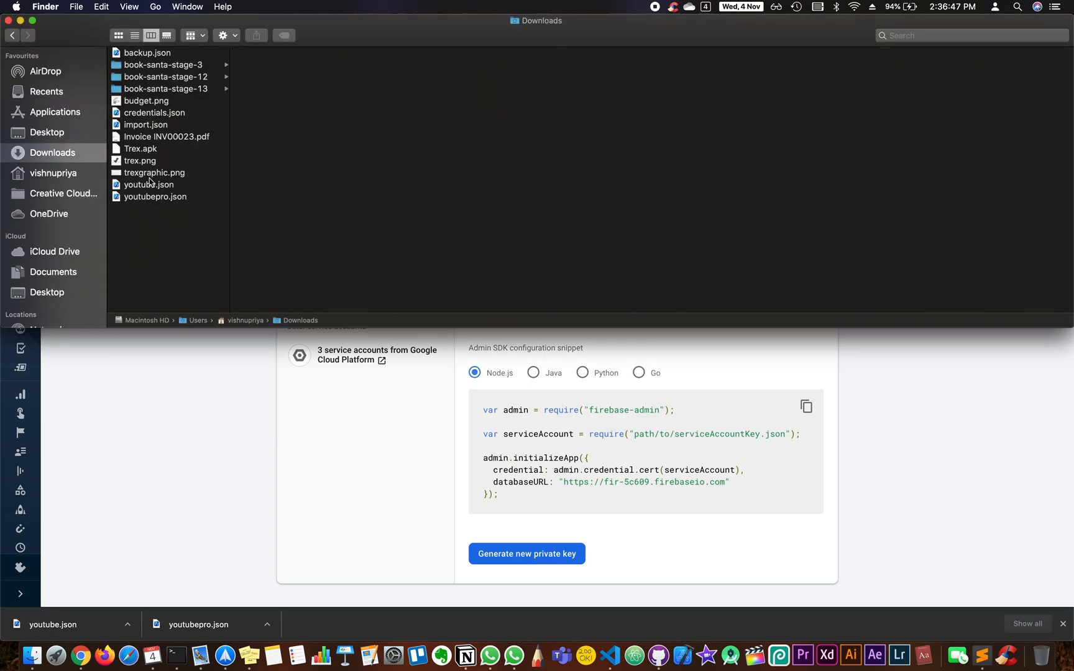
Inspect the youtube.json key file in Finder's Downloads folder.
right_click(149, 184)
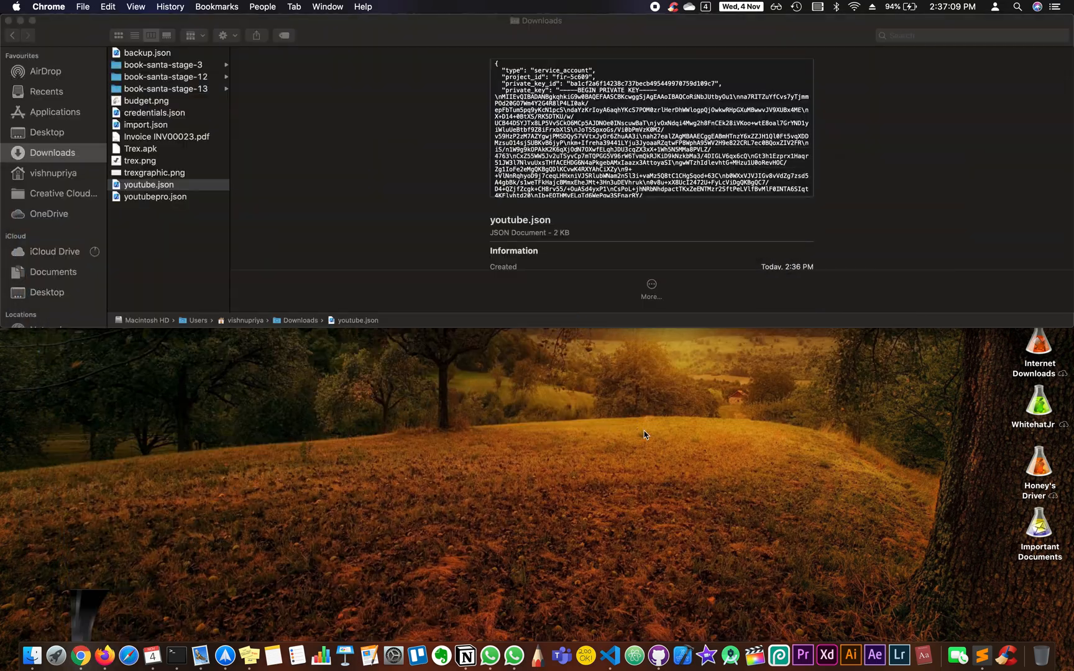
mouse_move(471, 636)
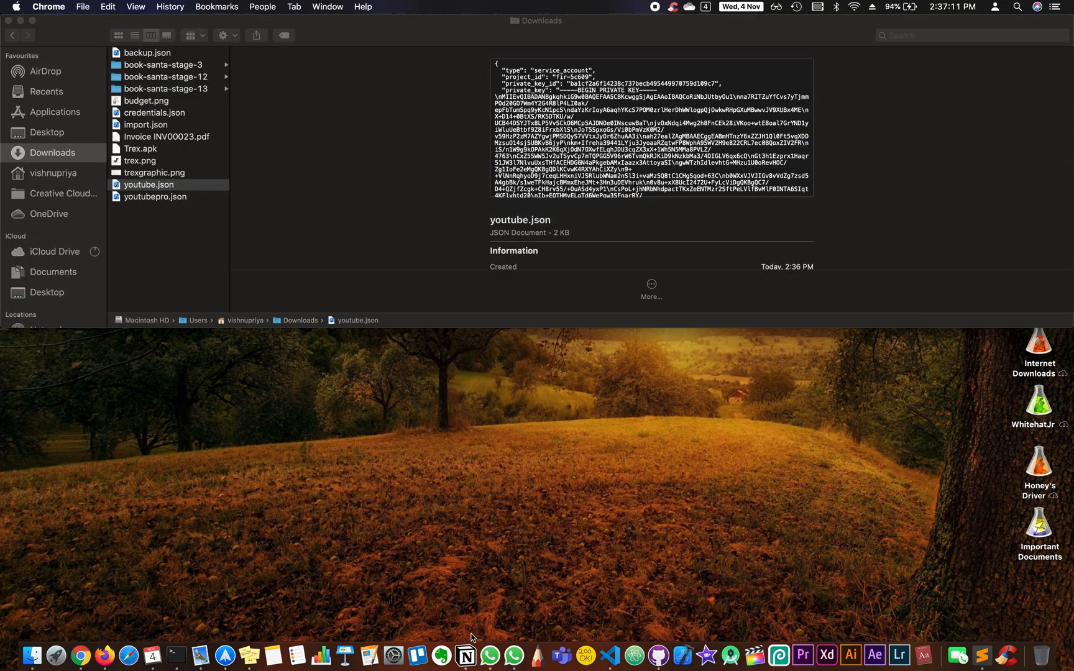
mouse_move(225, 655)
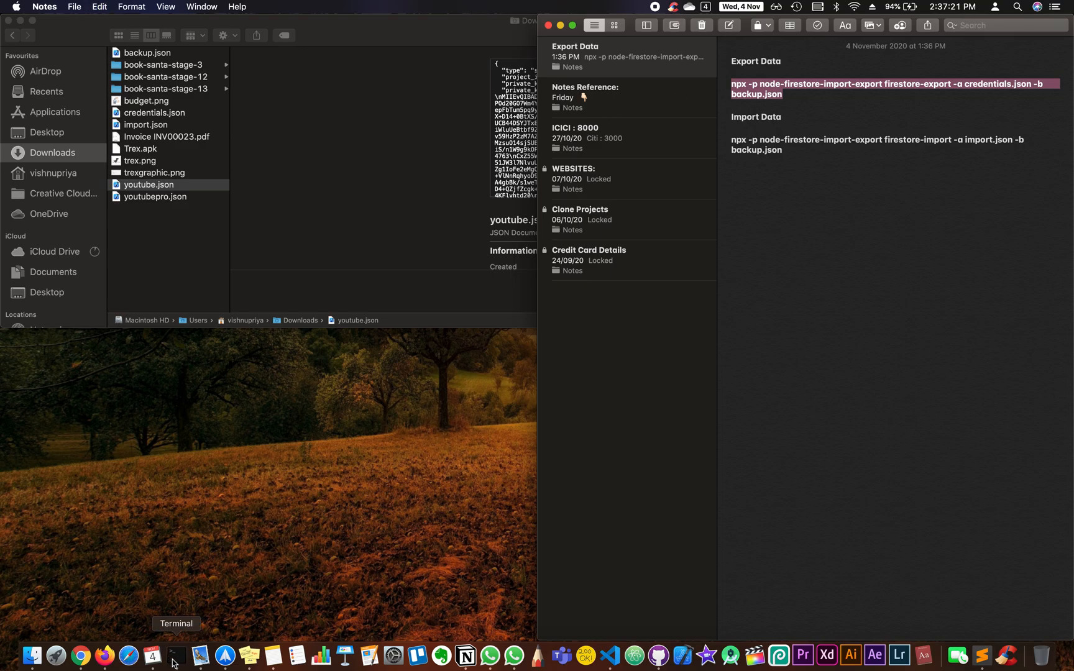
In Terminal, cd into downloads and list its files with ls.
click(175, 656)
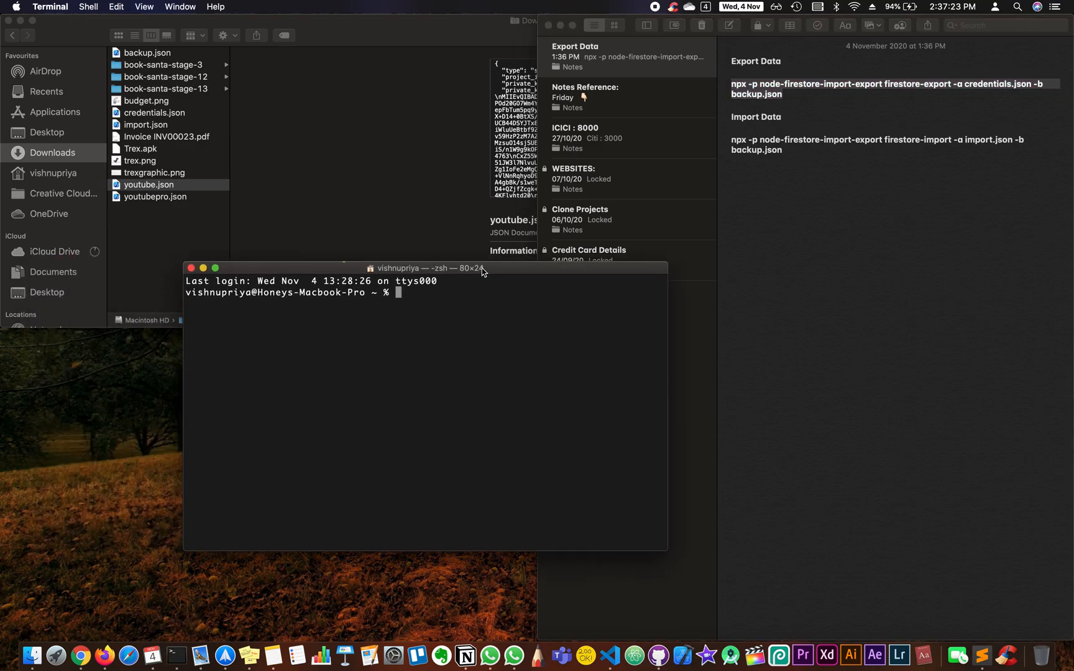
drag(425, 267, 441, 261)
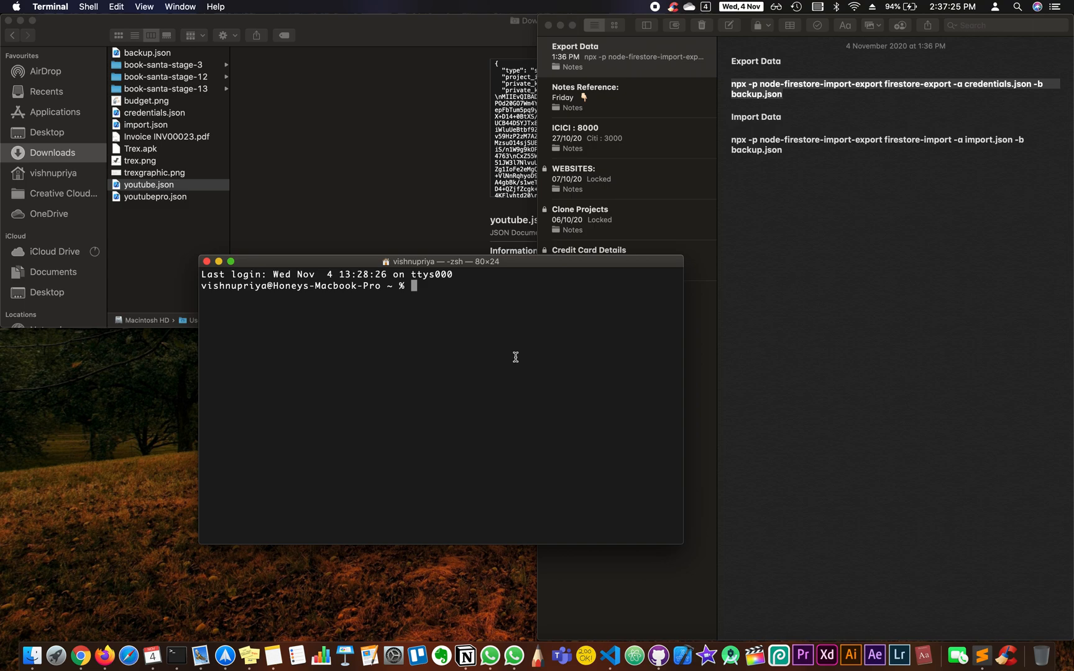
text(cd do)
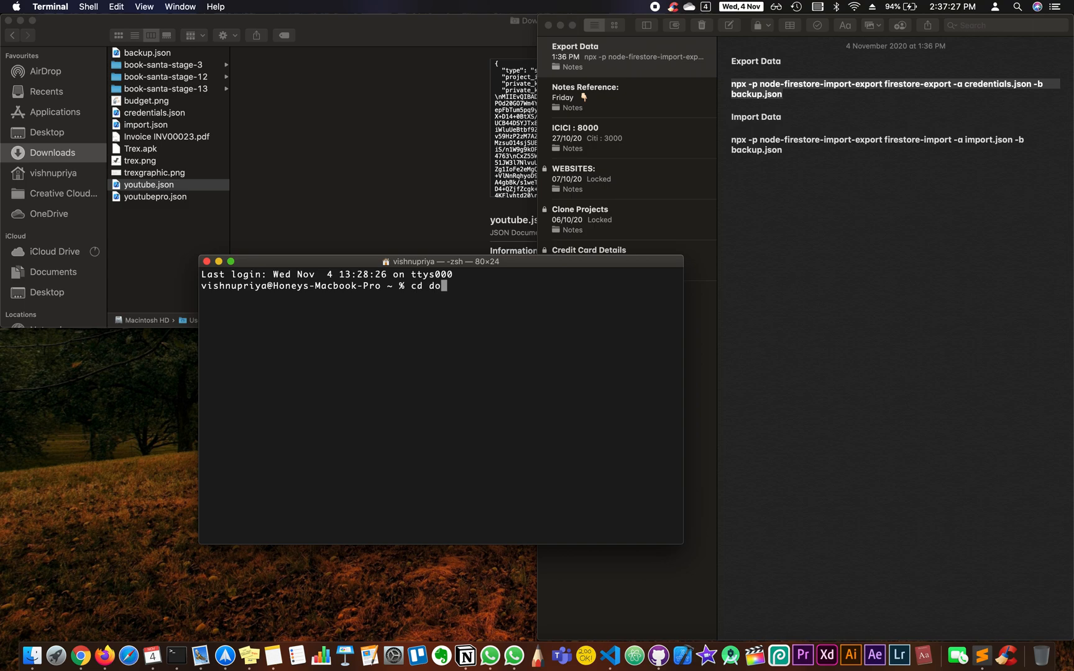
text(wnloads)
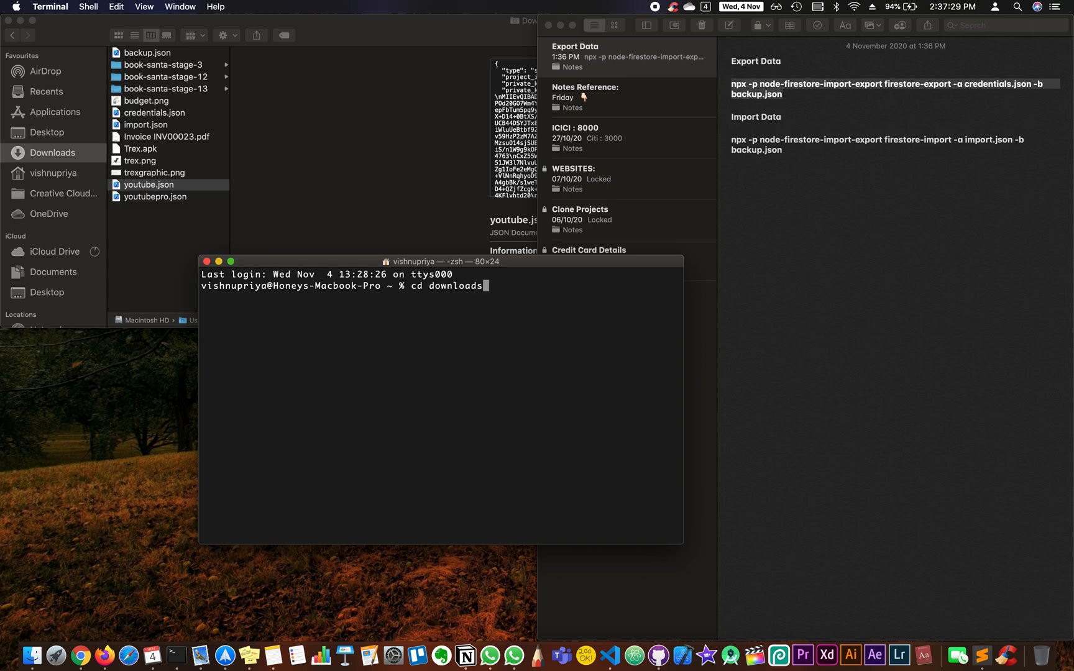
text(ls)
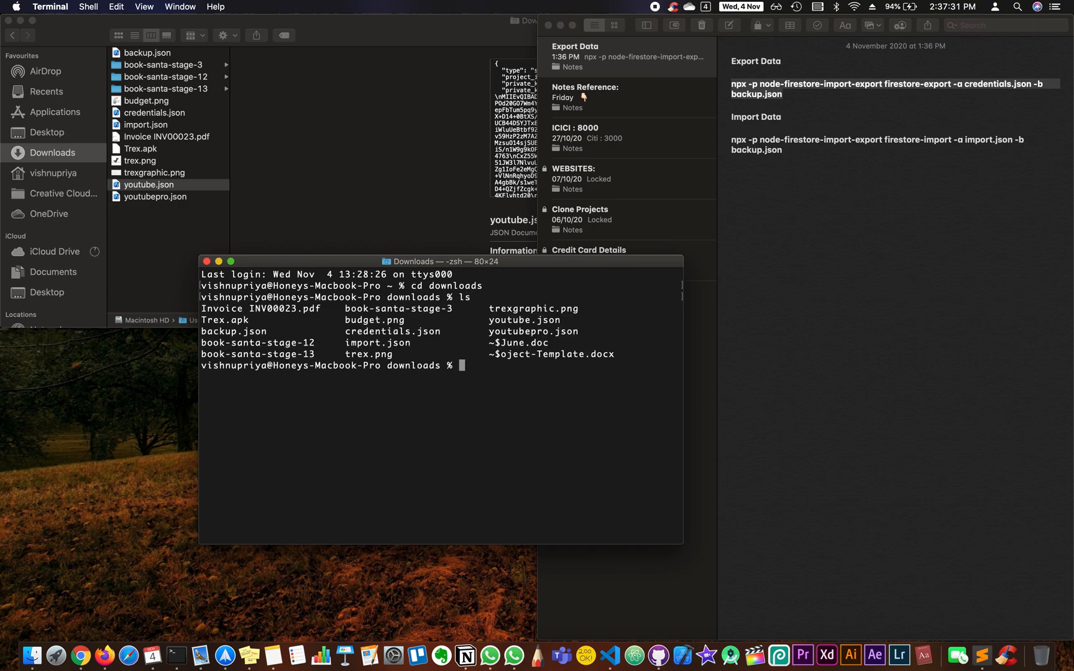
double_click(522, 319)
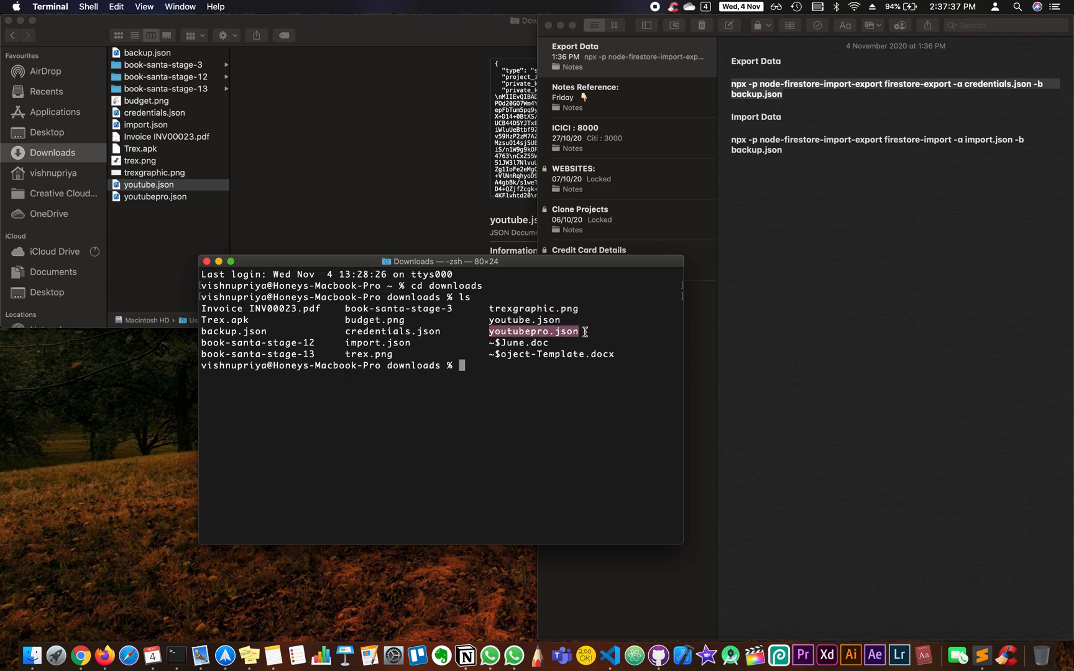
mouse_move(524, 388)
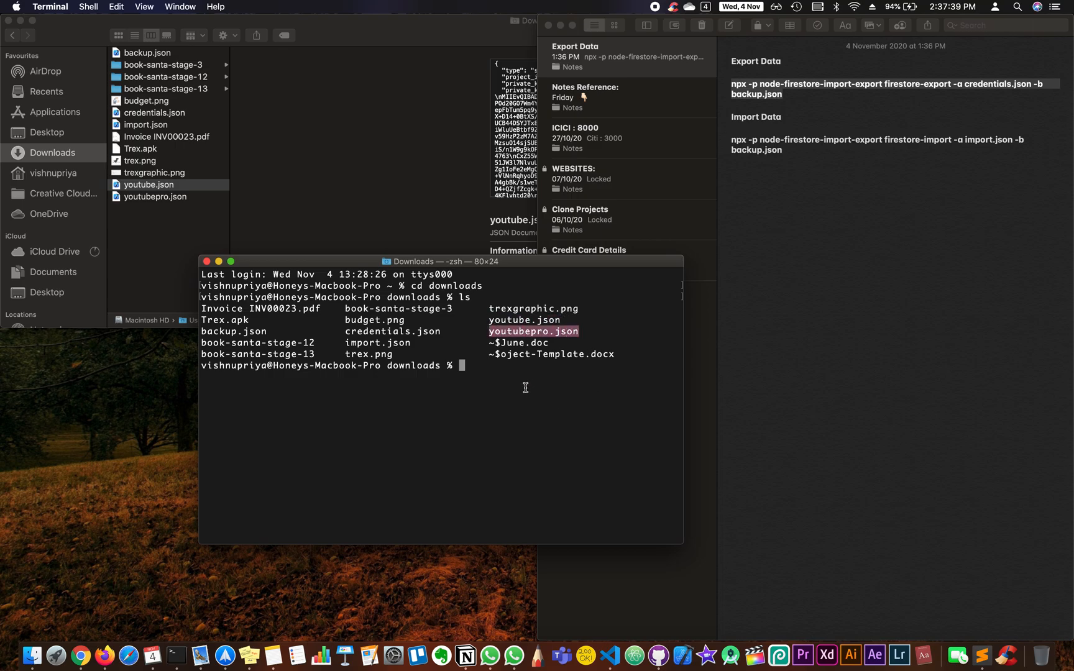
Type the npx node-firestore-import-export firestore-export command with credentials.json and backup.json.
text(ls)
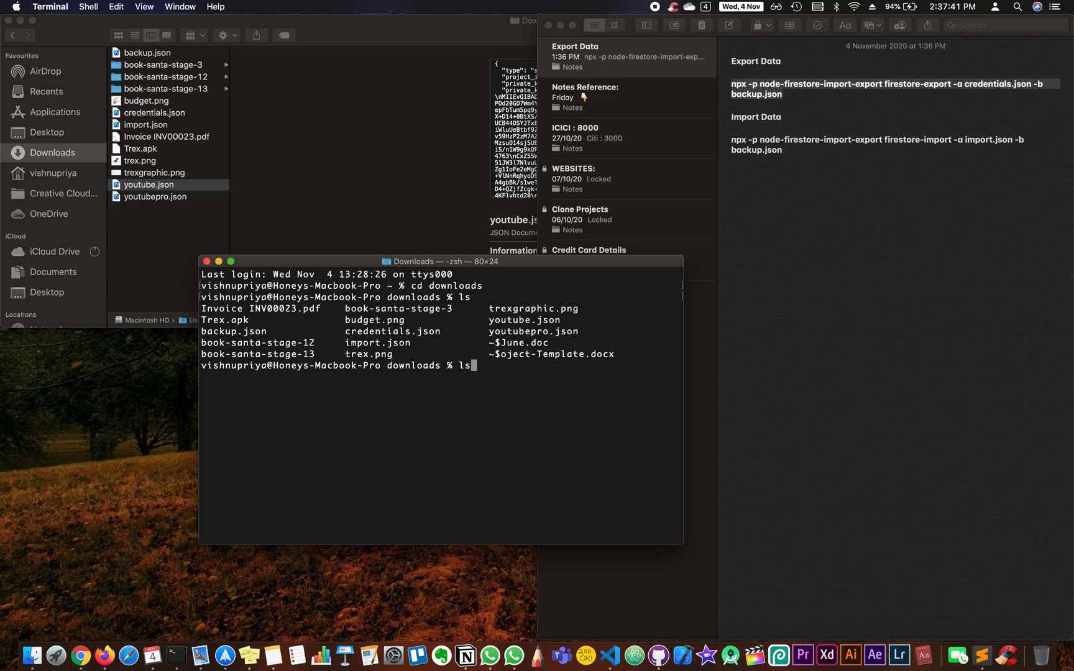
text(cd dow)
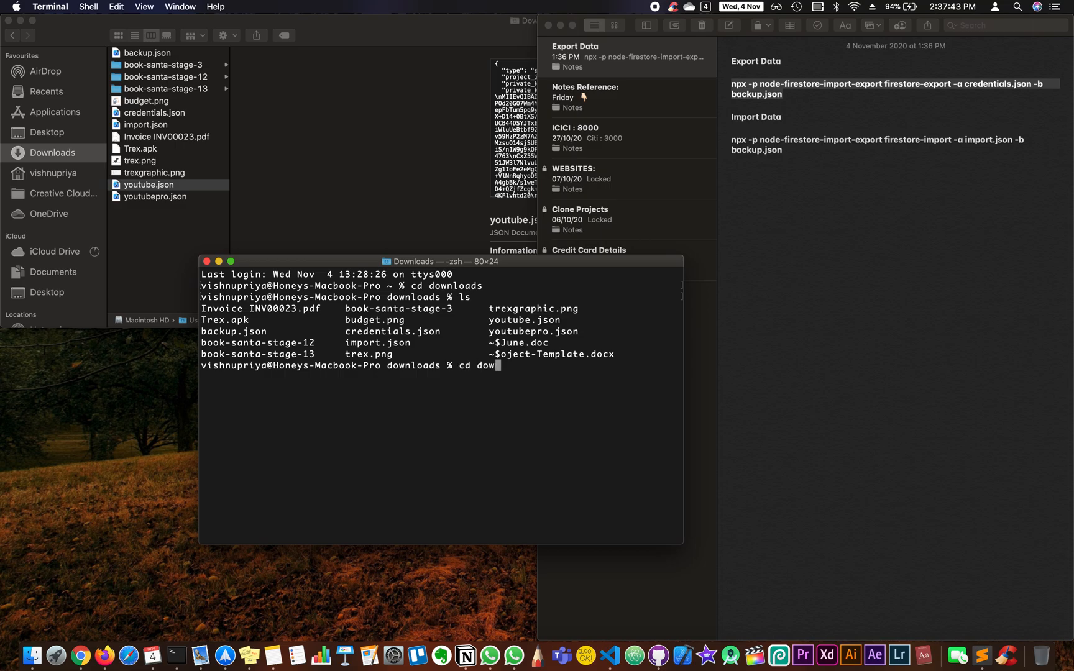
text(npx -p node-firestore-import-export firestore-export -a credentials.json -b backup.json)
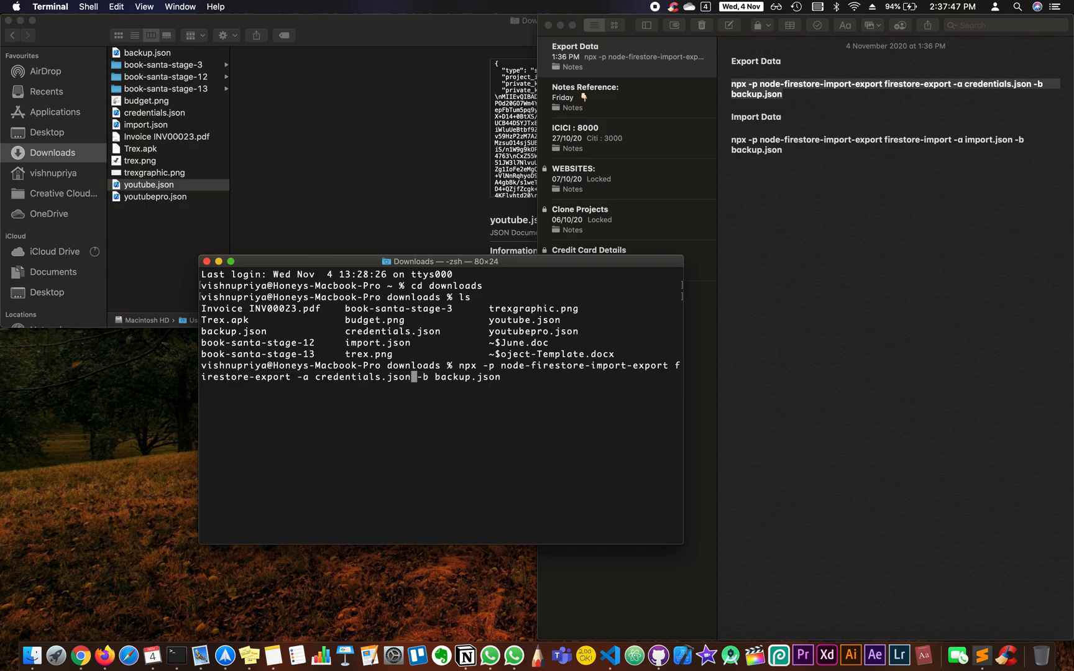
Run firestore-export with -a youtube.json -b backup.json to export all collections.
key(backspace)
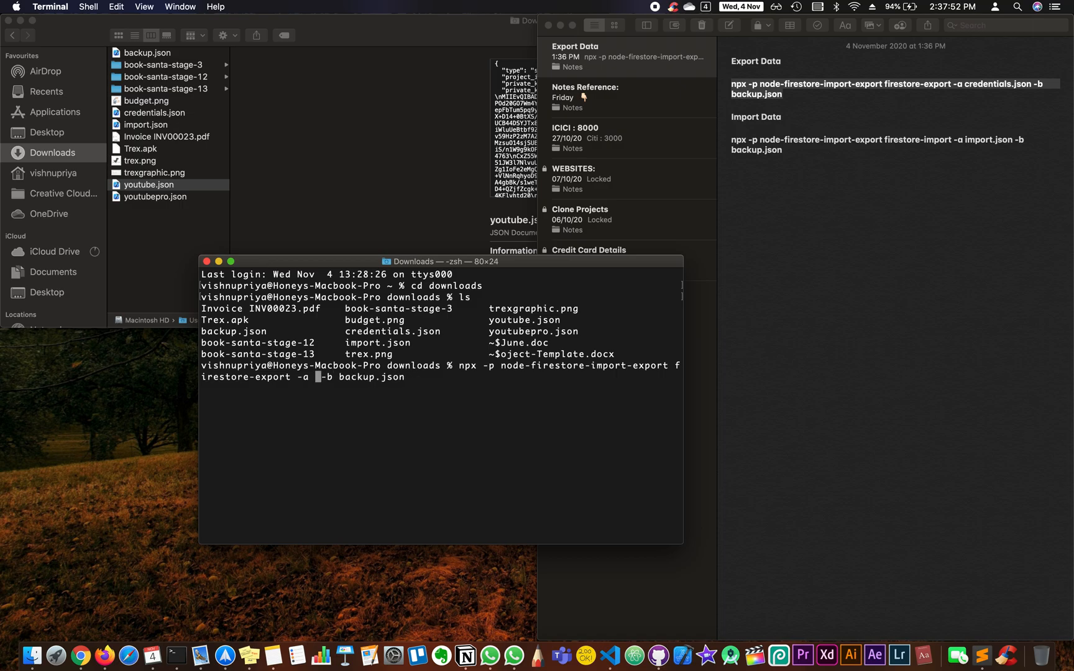
text(youtu)
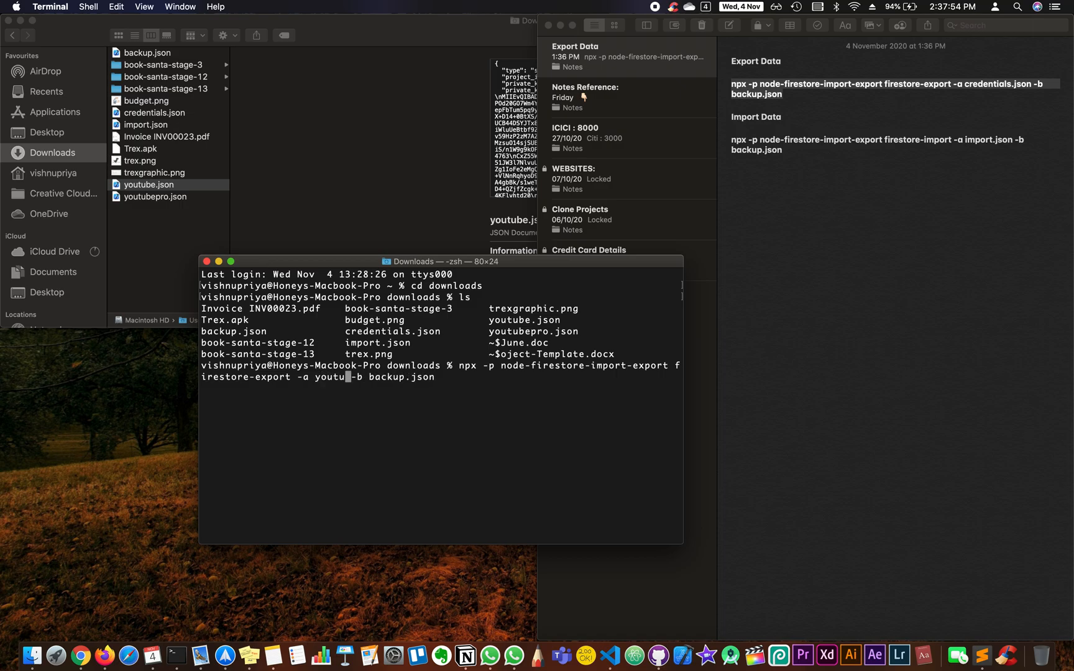
text(be.js)
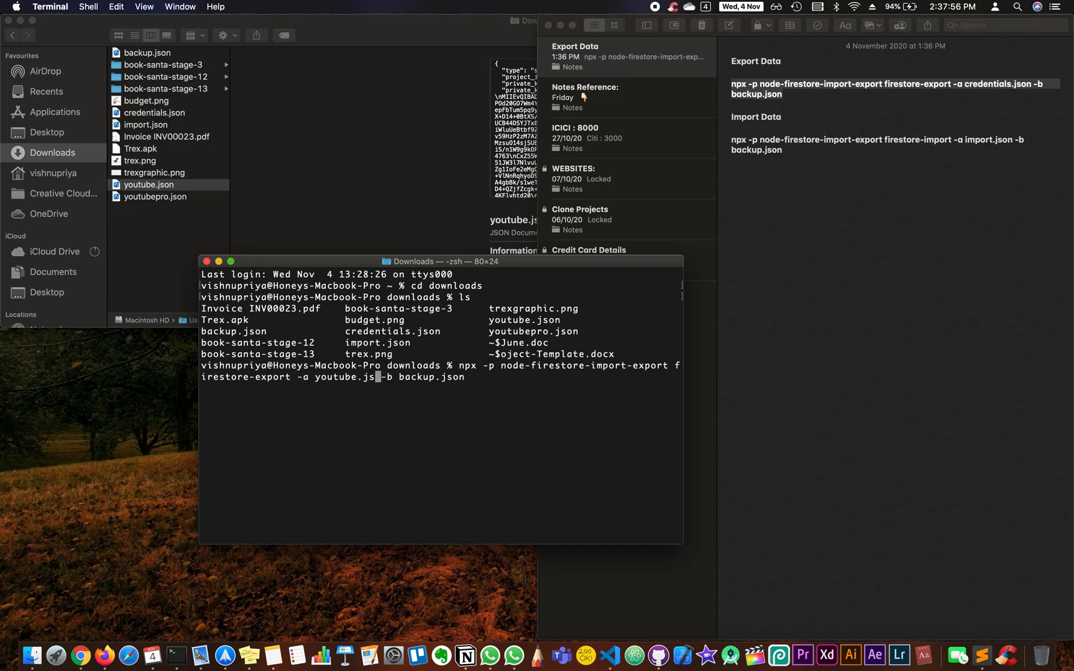
key(Return)
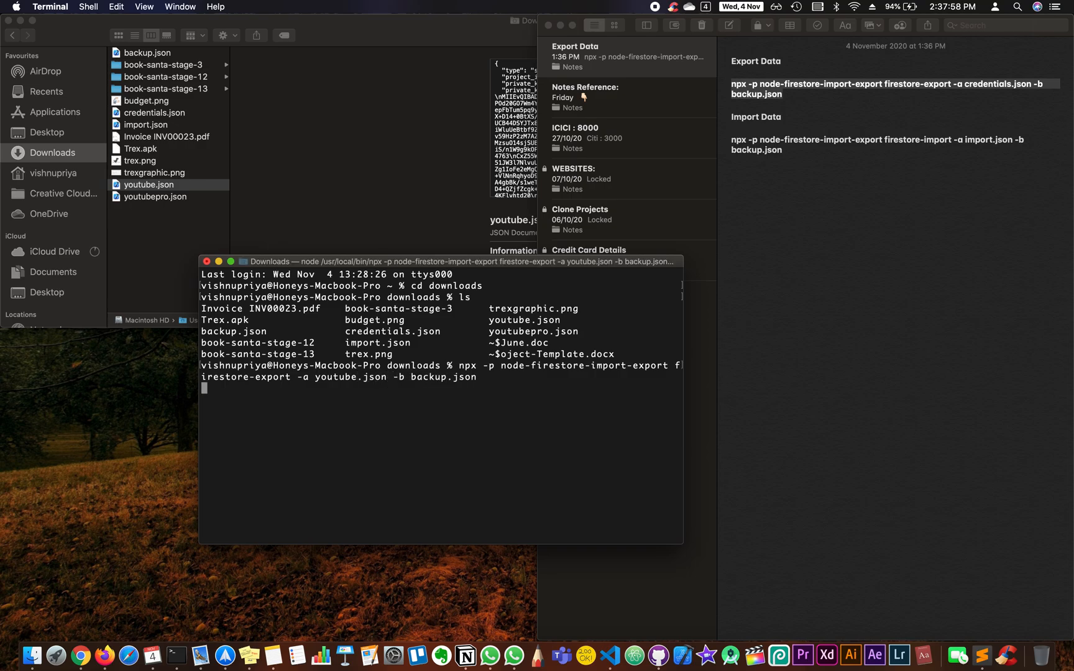
key(return)
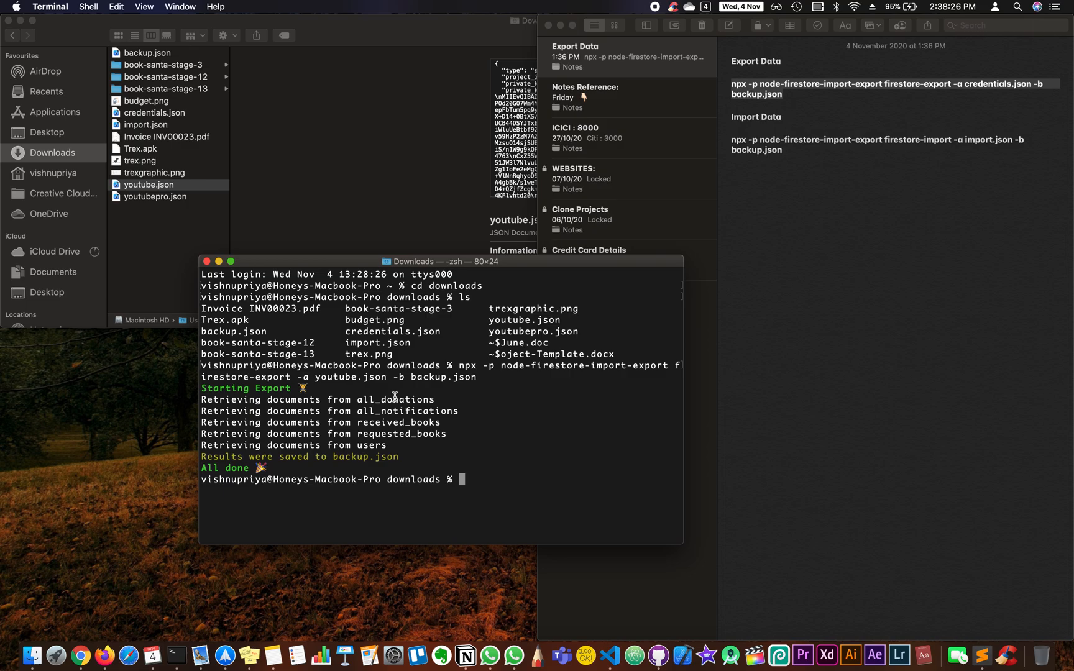
View the exported backup.json from the Downloads folder, showing collections such as all_donations.
click(150, 184)
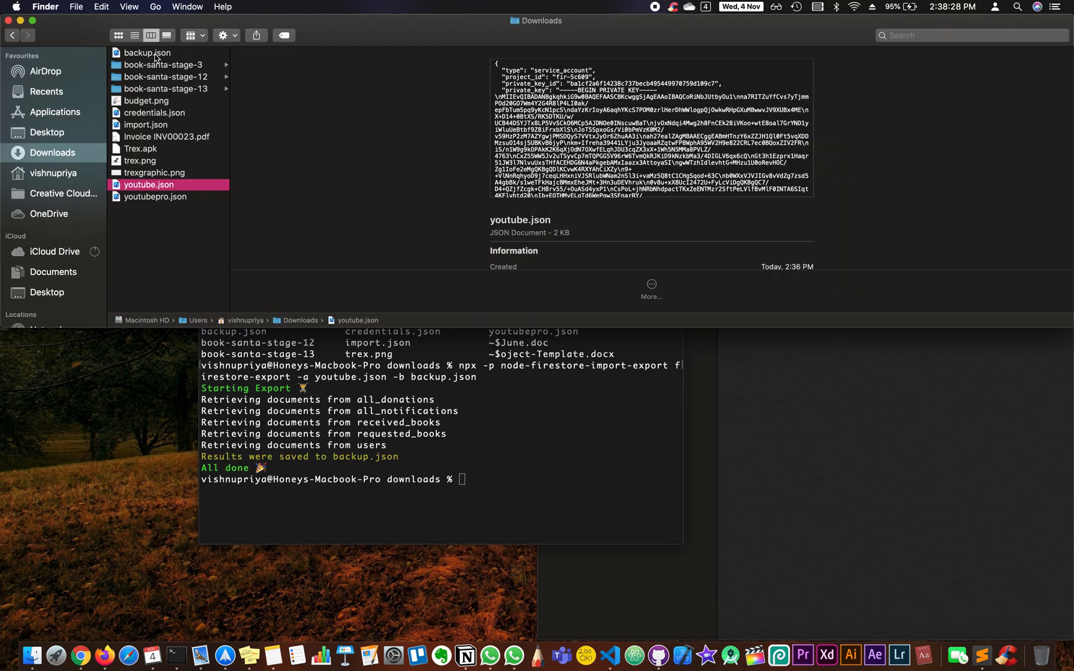
click(147, 52)
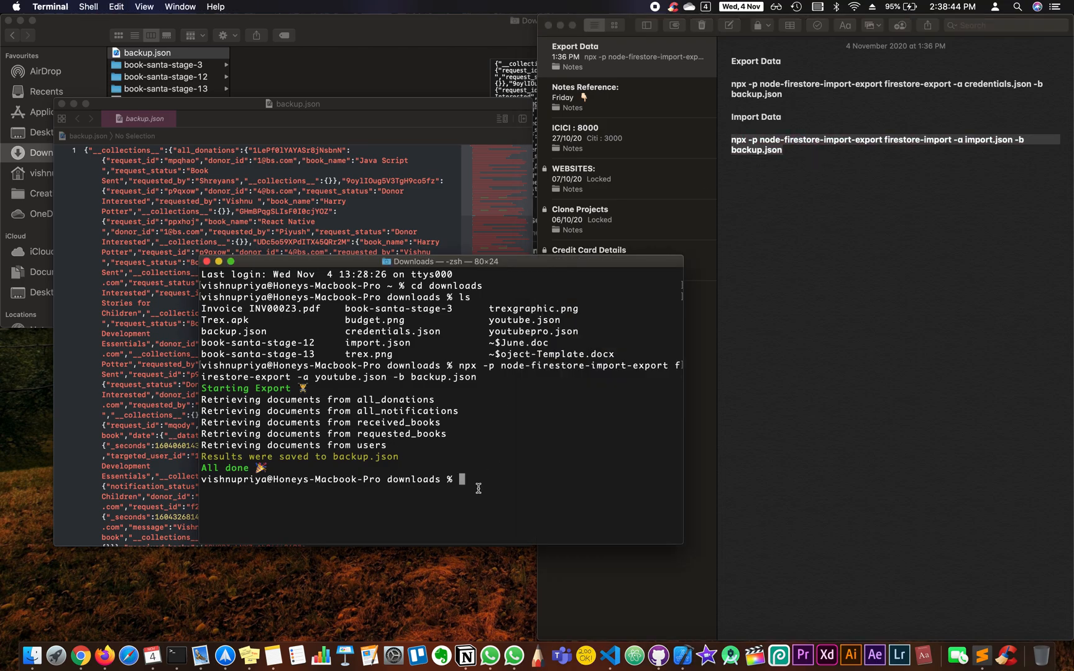
Run firestore-import with key youtubepro.json and backup.json, writing all five collections until "All done".
text(npx -p node-firestore-import-export firestore-import -a import.json -b backup.json)
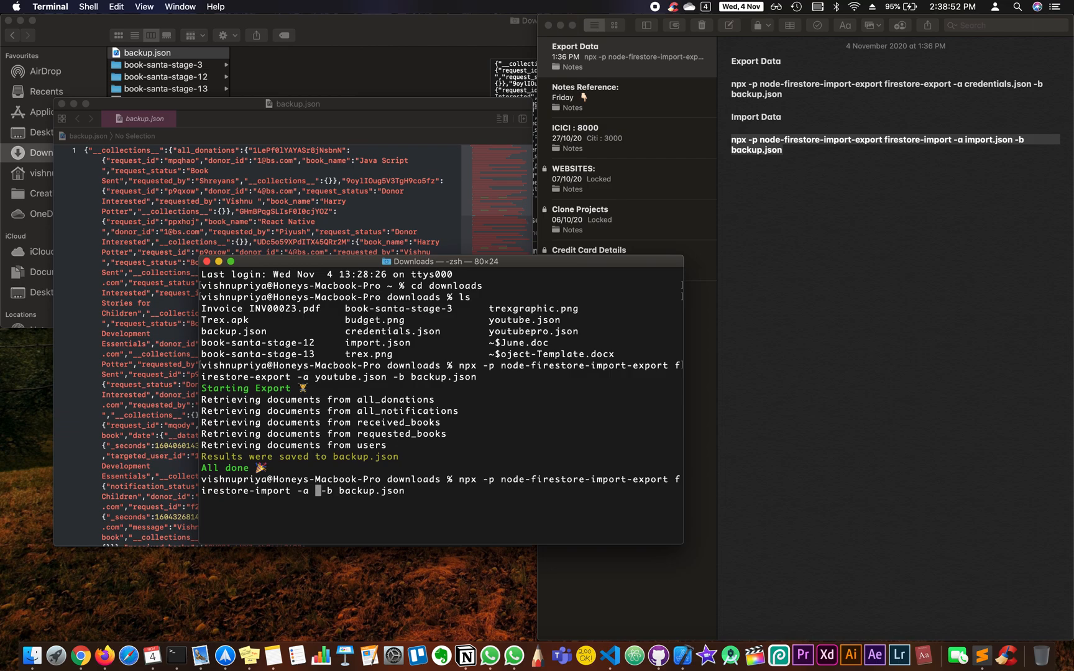
text(youtube)
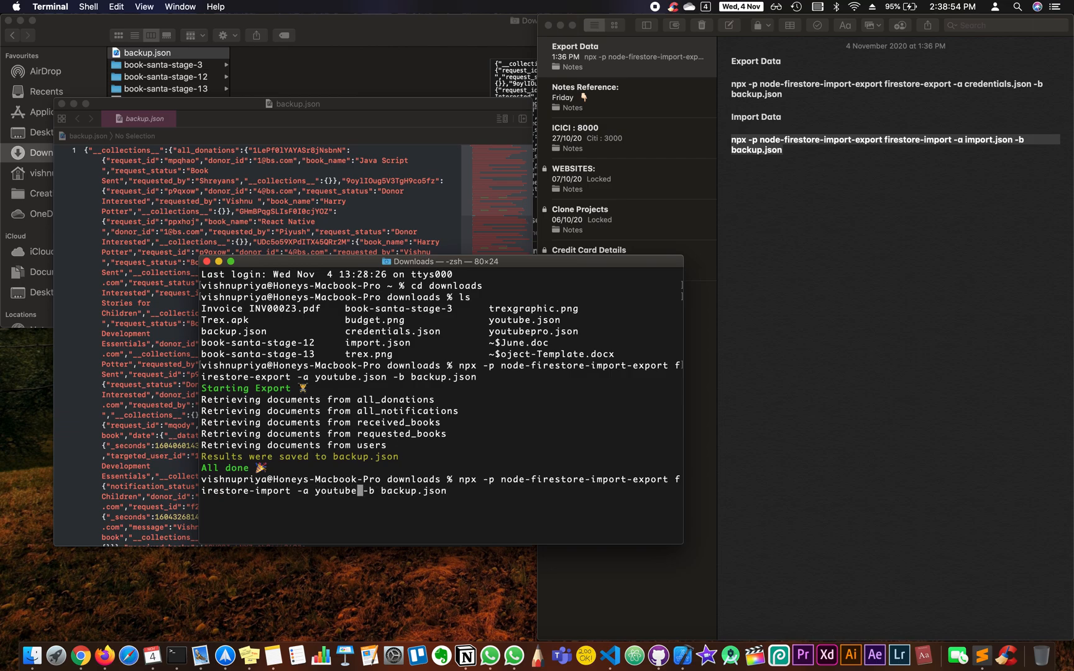
text(pro.json)
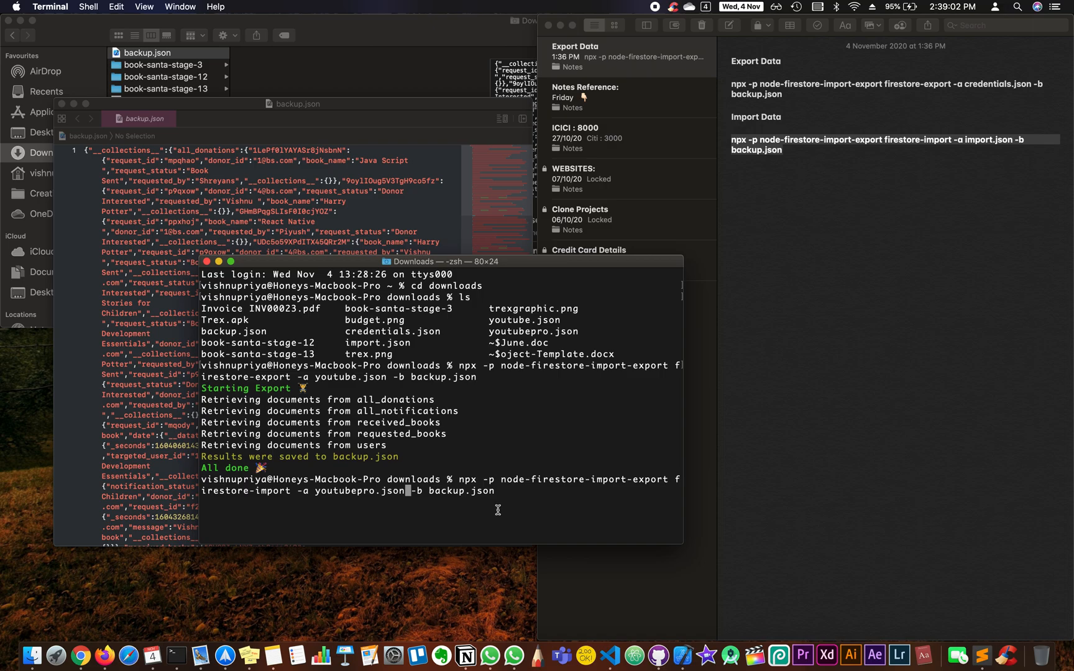
key(enter)
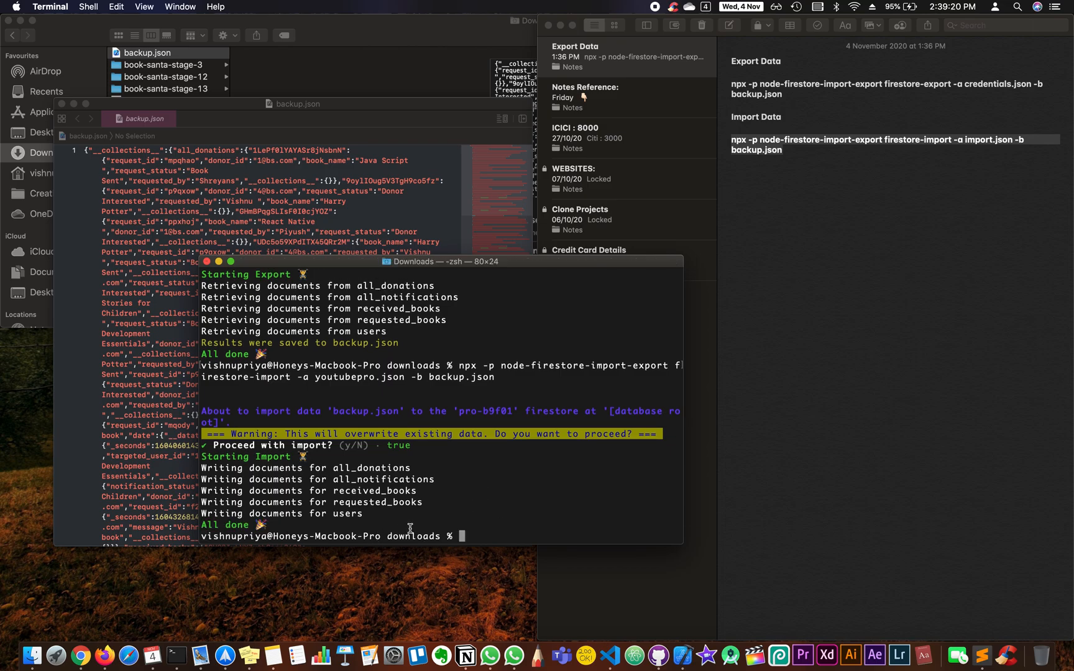
right_click(80, 656)
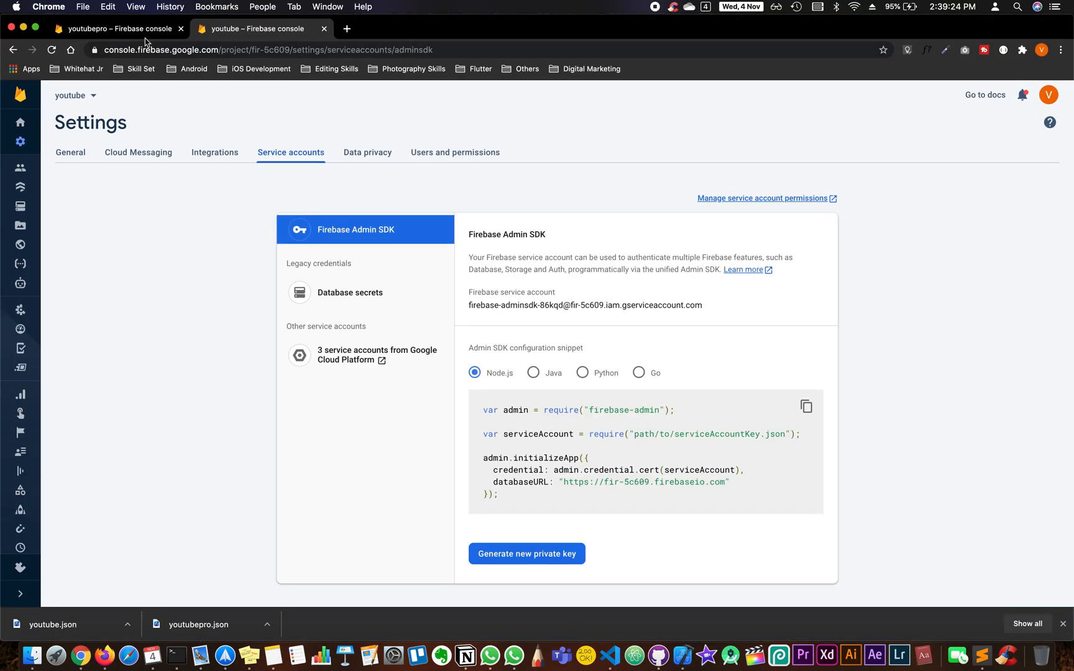
Show the youtubepro project's Cloud Firestore data listing the five imported collections.
click(113, 29)
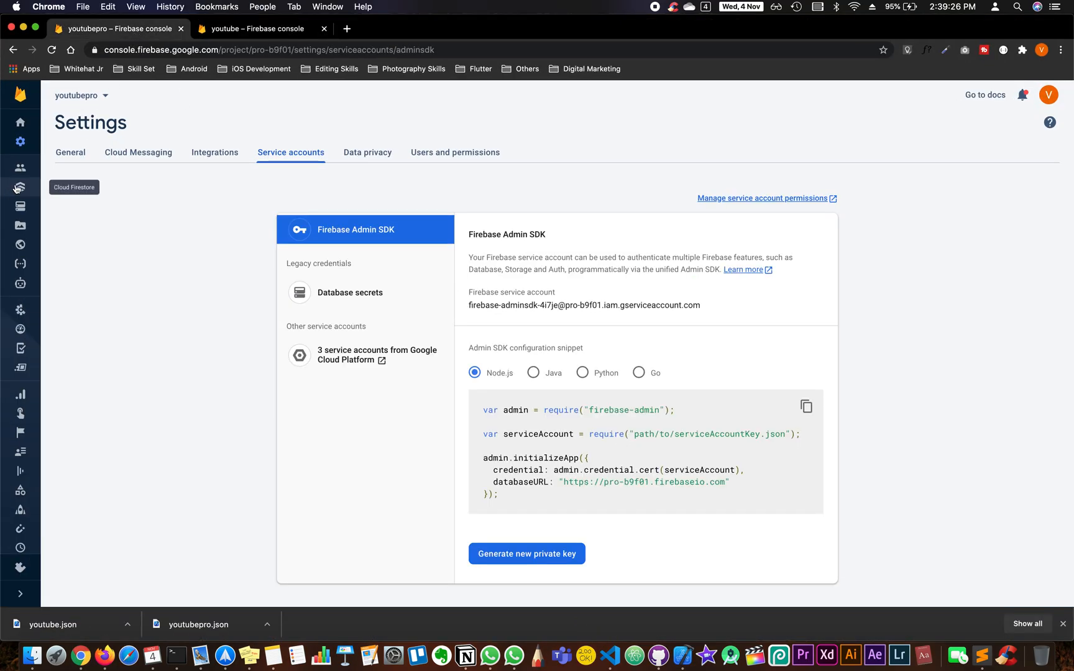
click(20, 187)
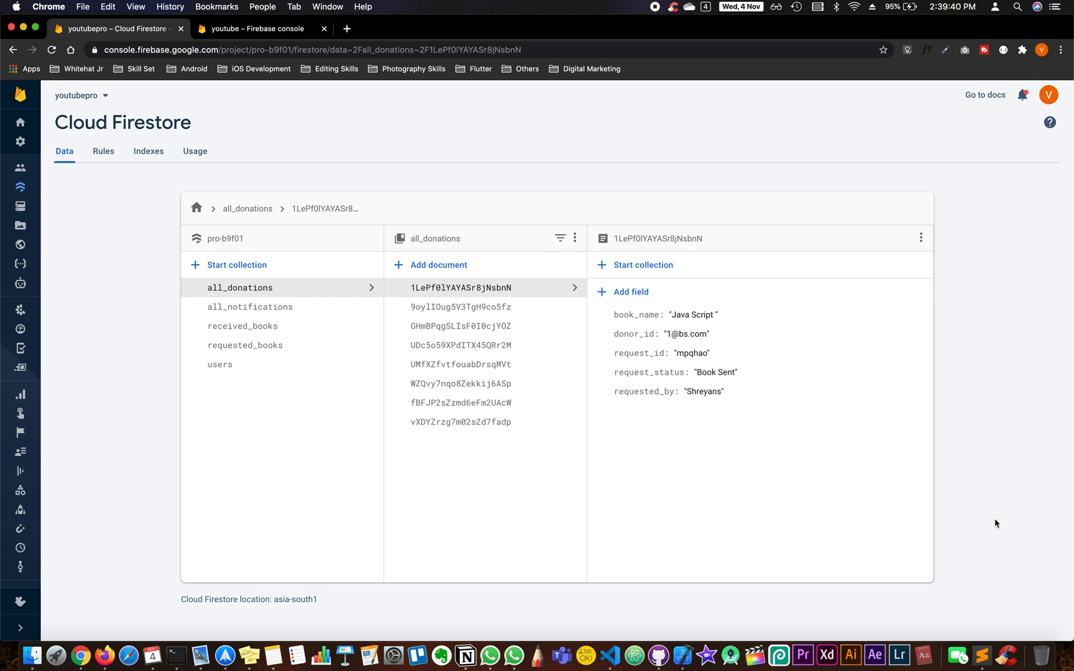
Browse all_notifications, received_books and users to confirm their documents are populated.
click(250, 307)
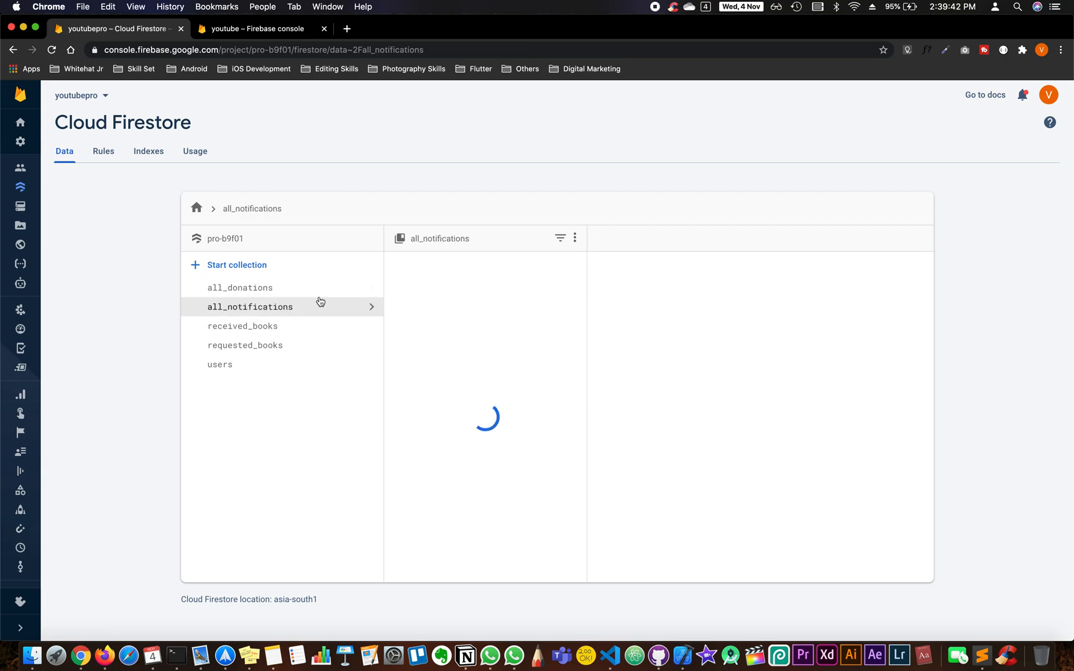
click(243, 325)
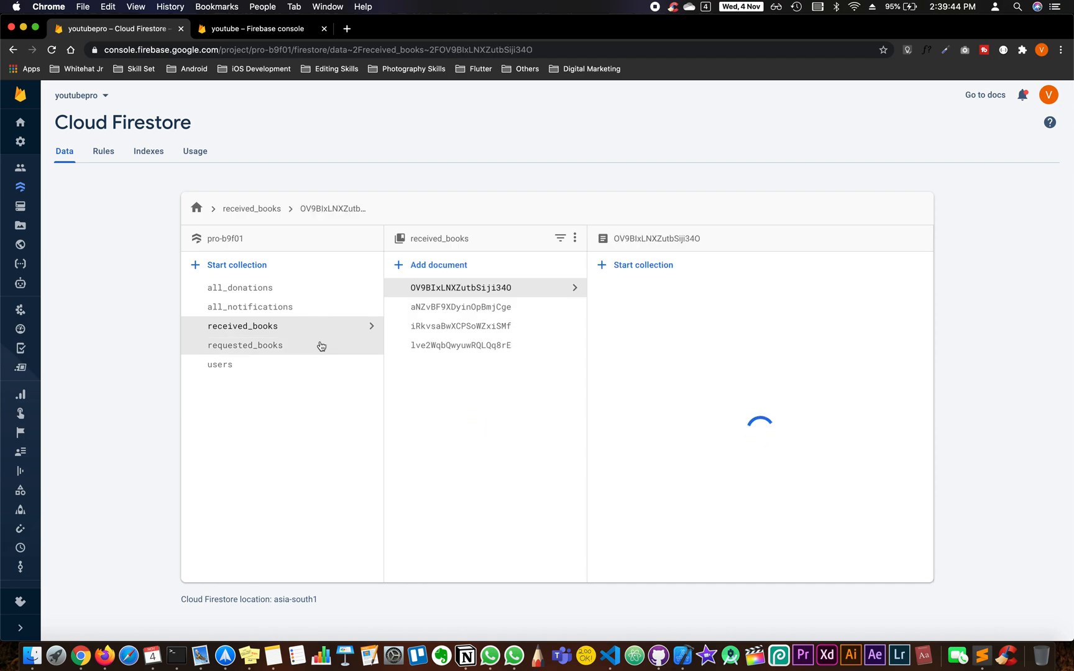
click(220, 364)
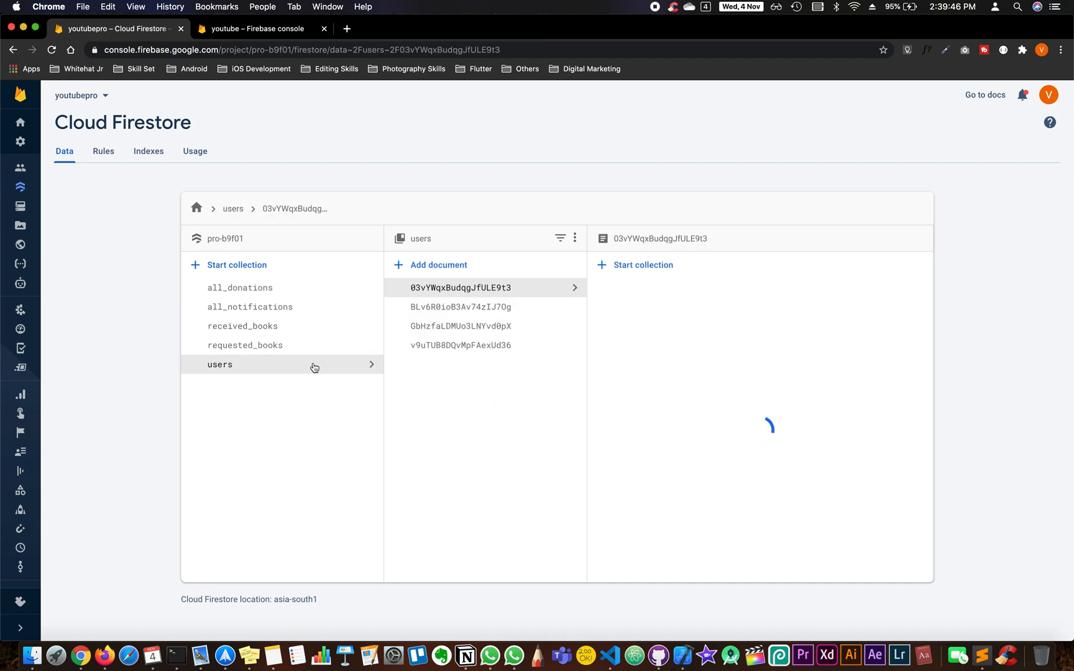
click(461, 287)
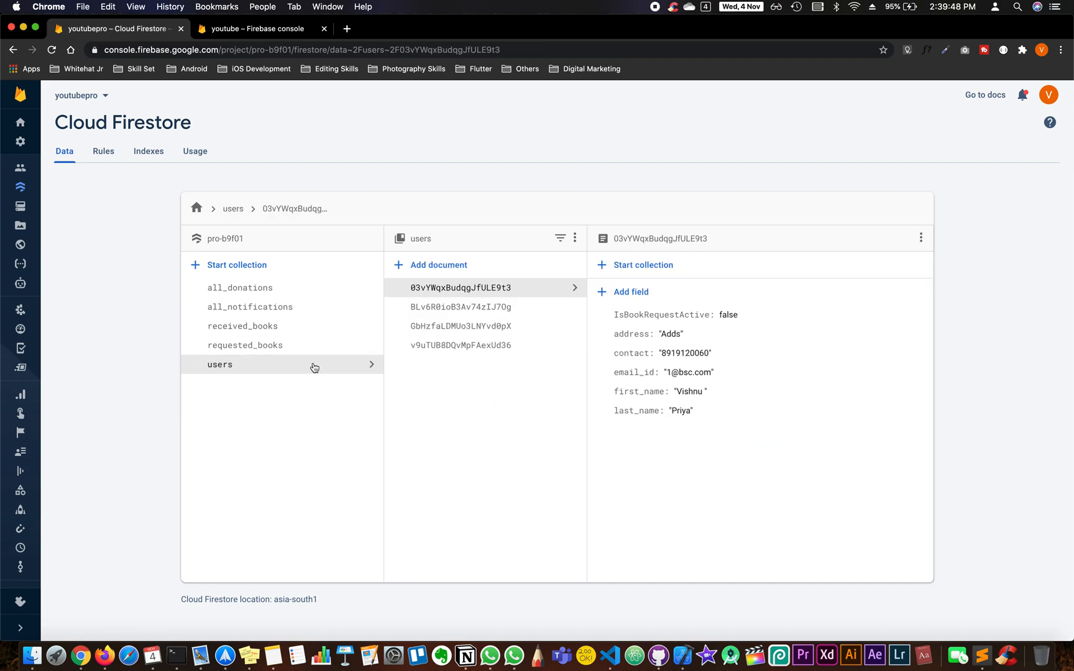